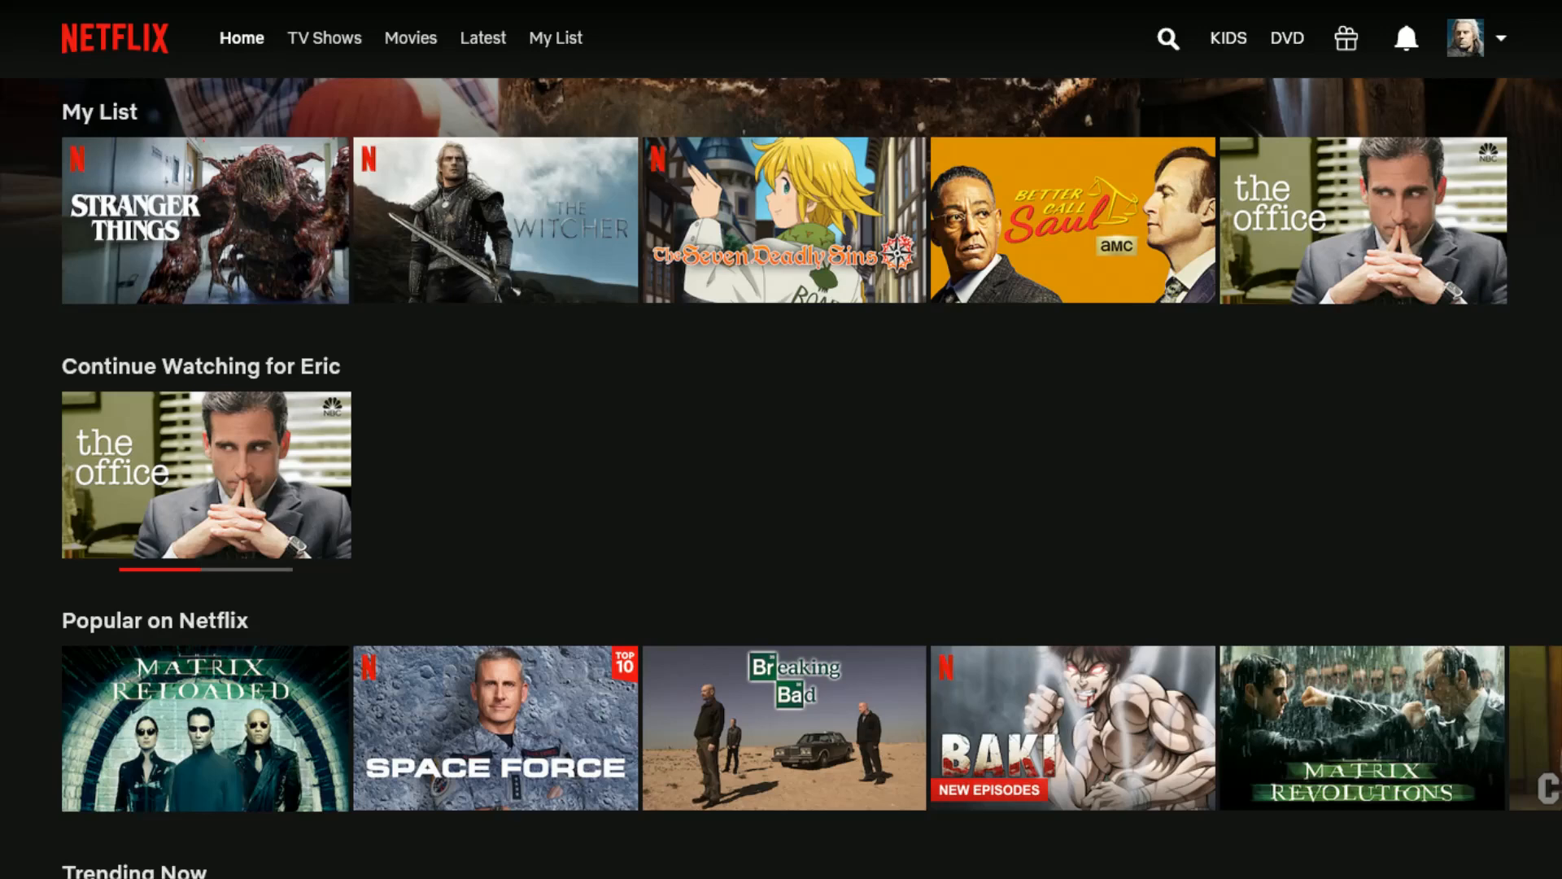
mouse_move(110, 112)
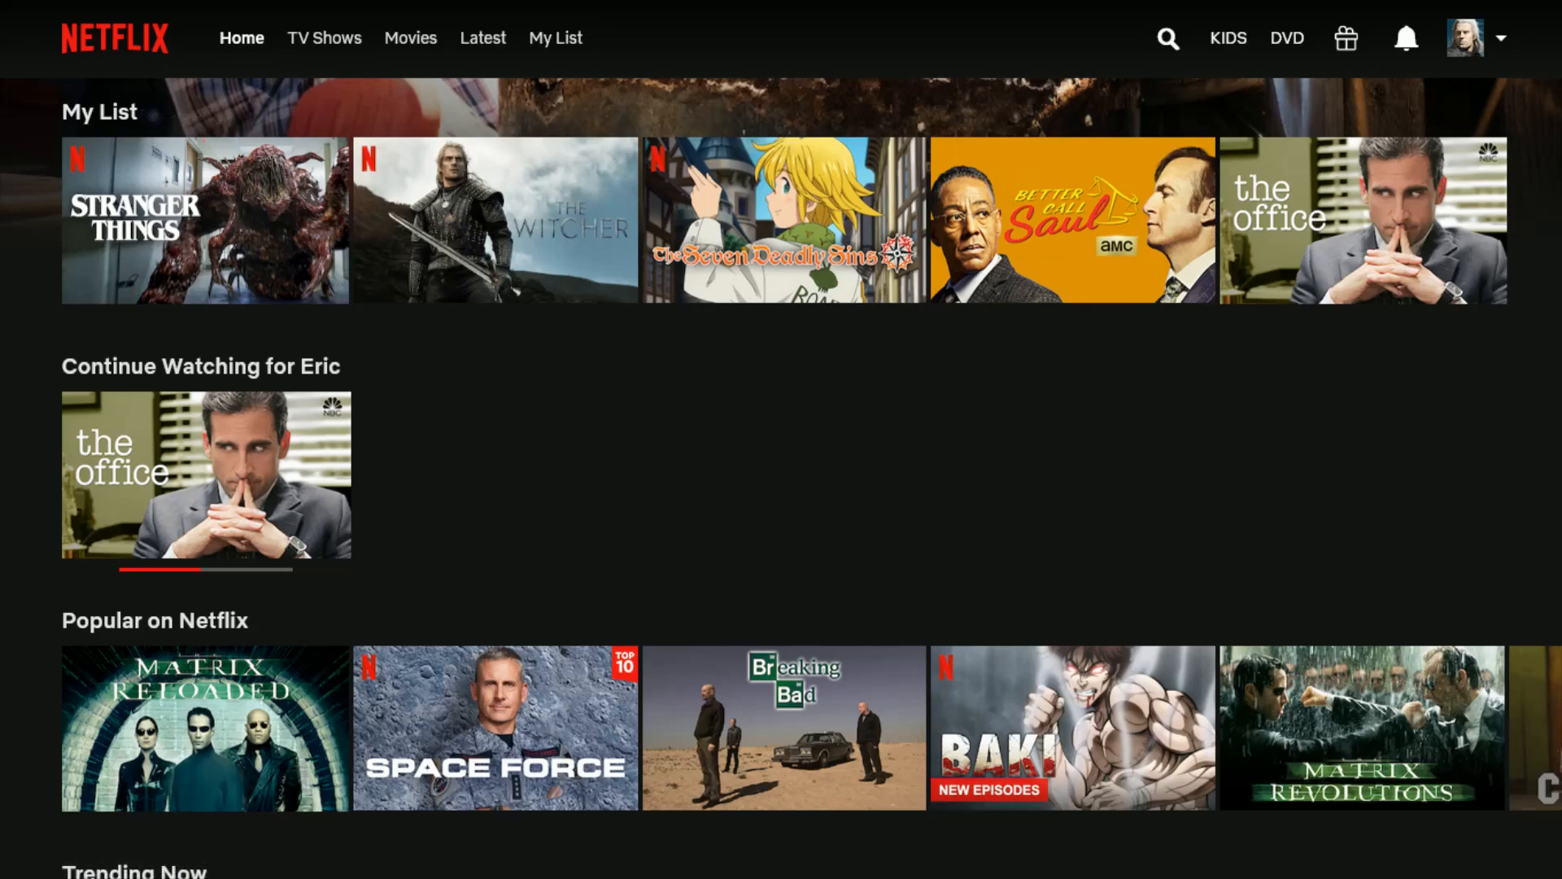
mouse_move(508, 450)
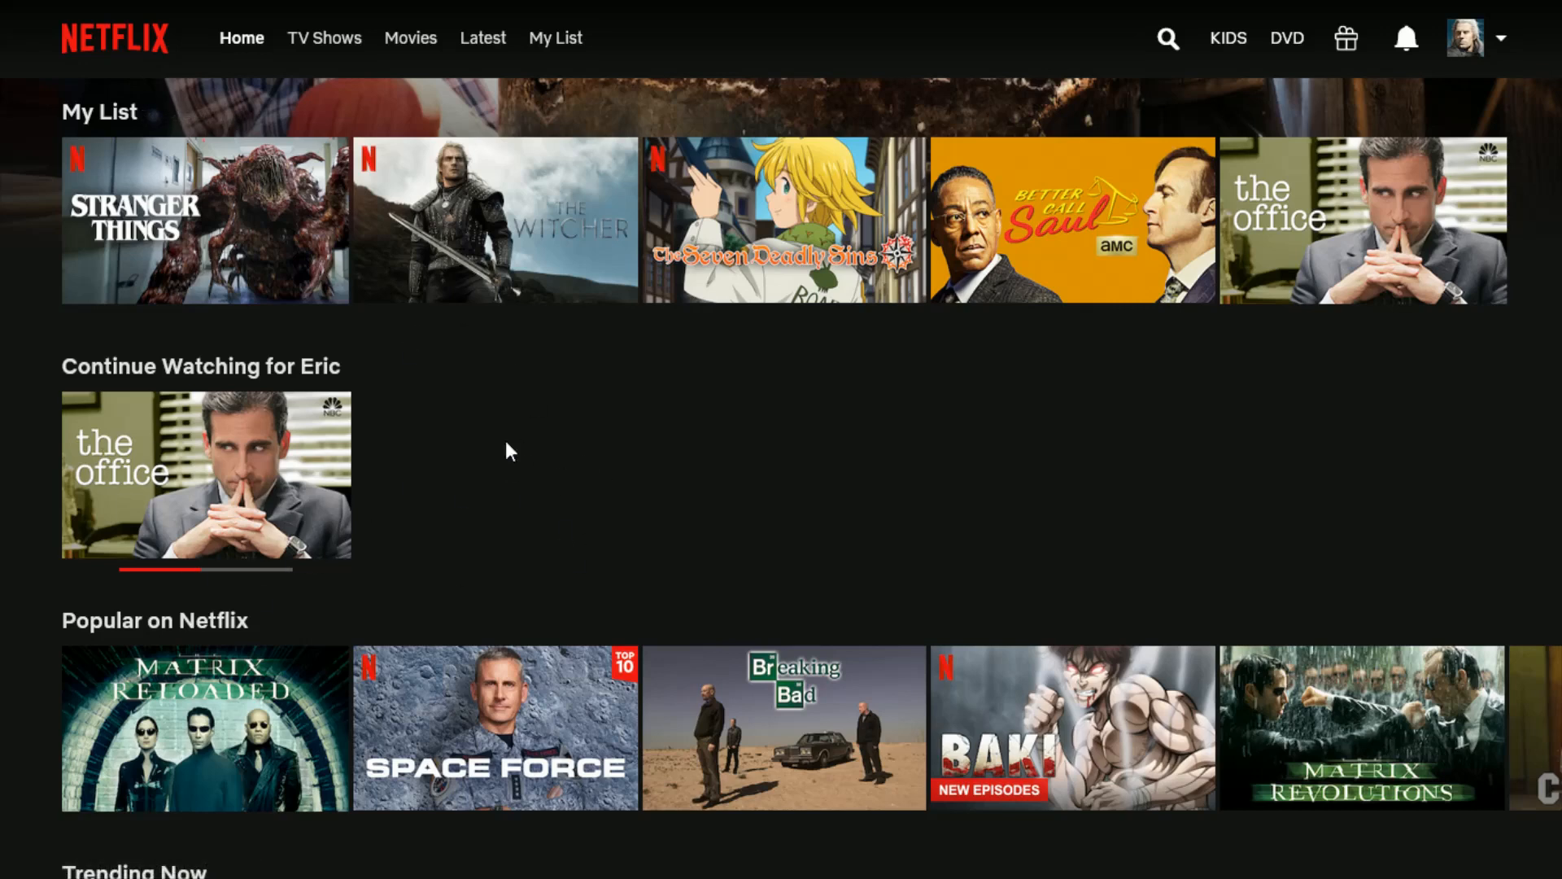
mouse_move(30, 121)
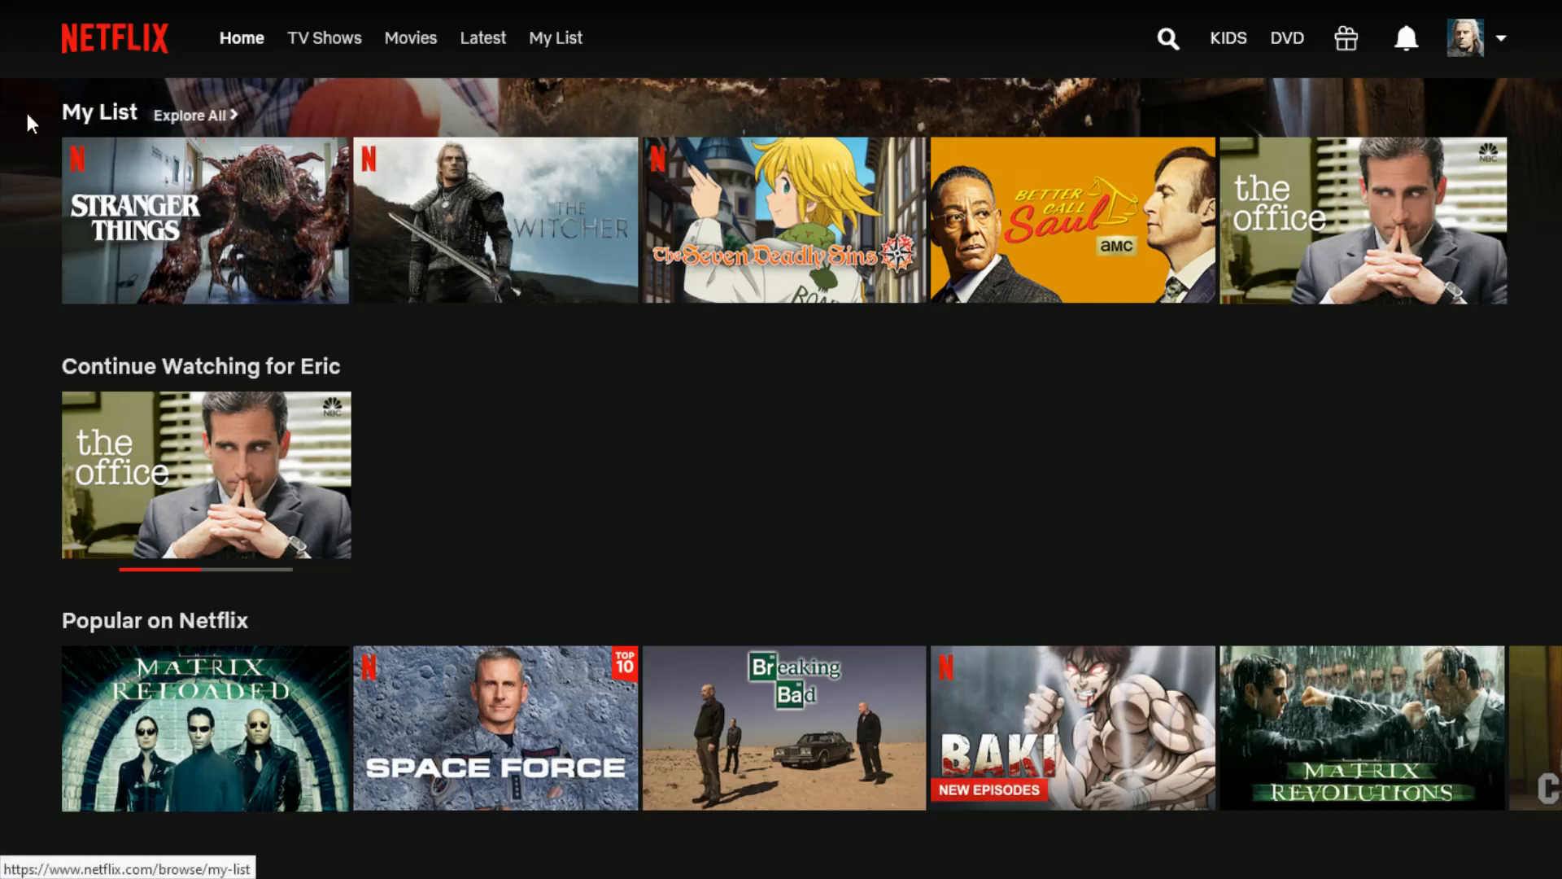
mouse_move(496, 219)
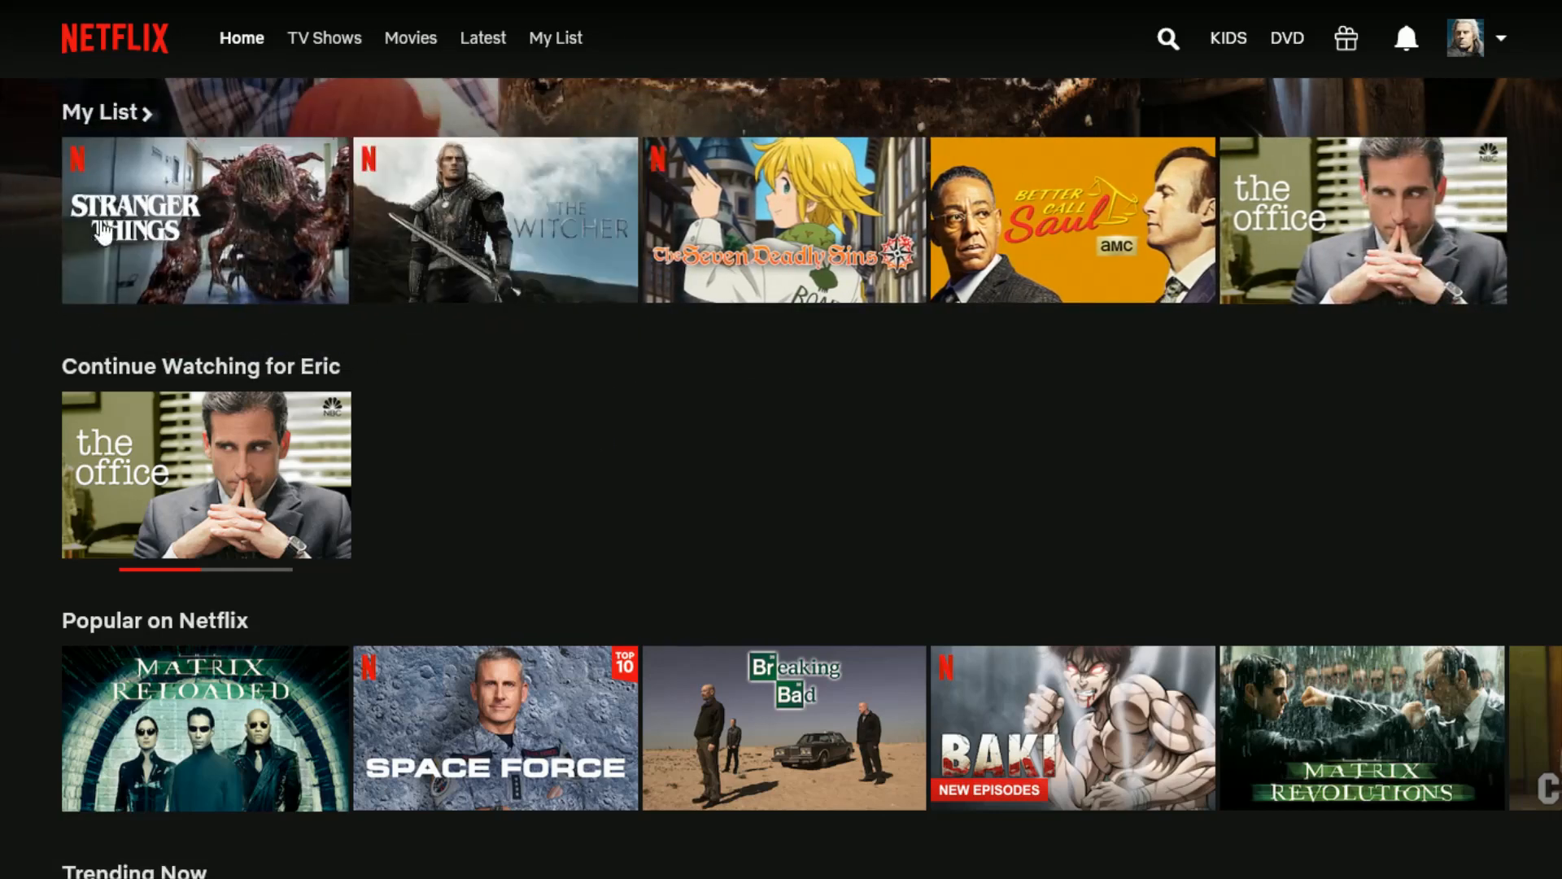
mouse_move(1344, 489)
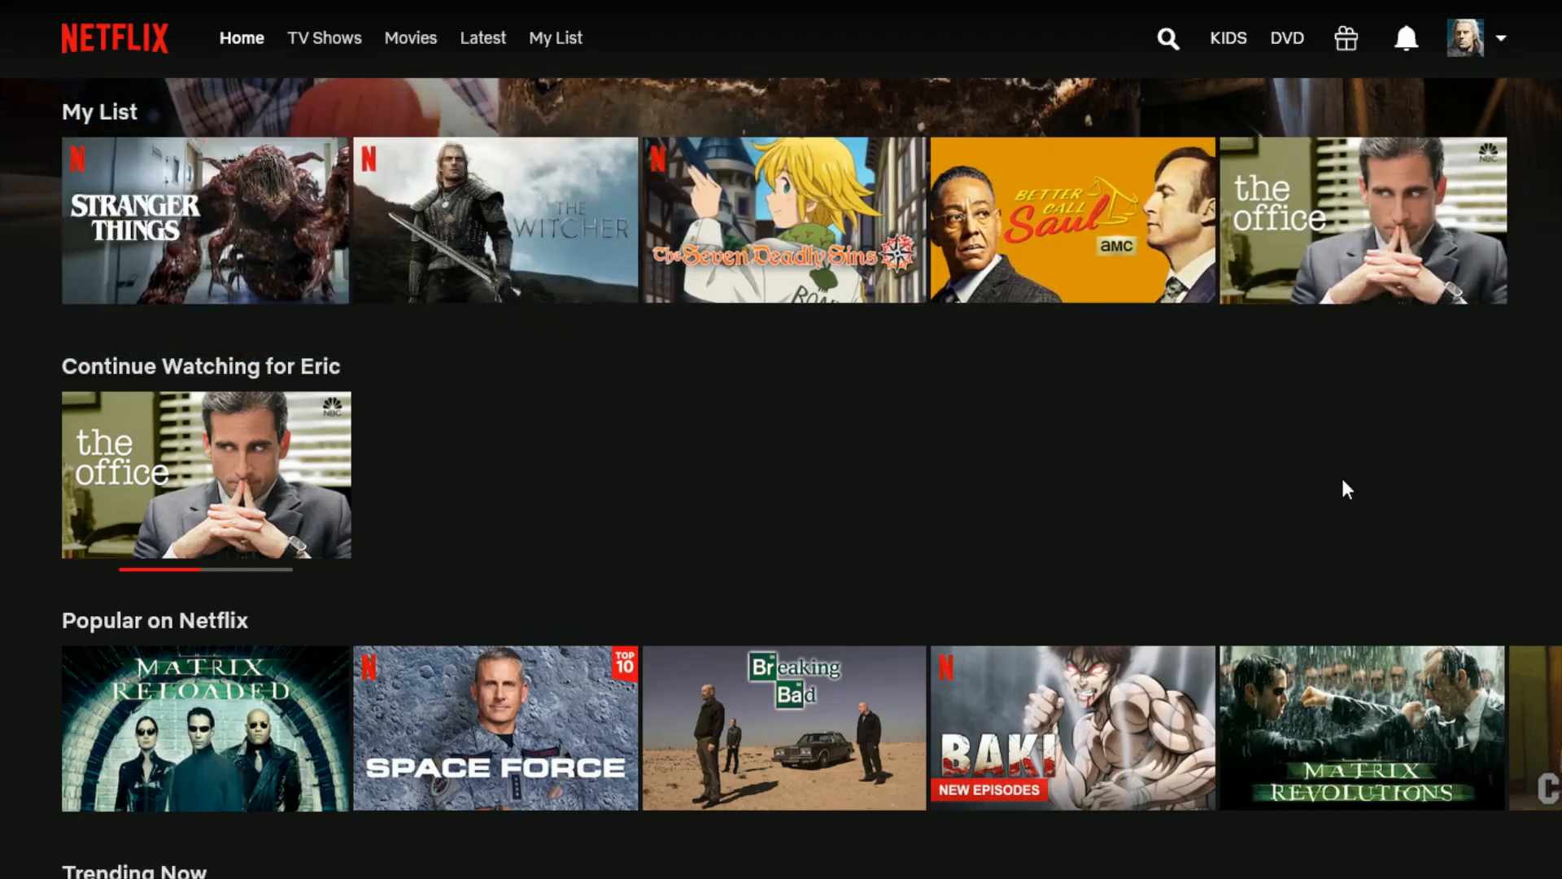
mouse_move(1186, 465)
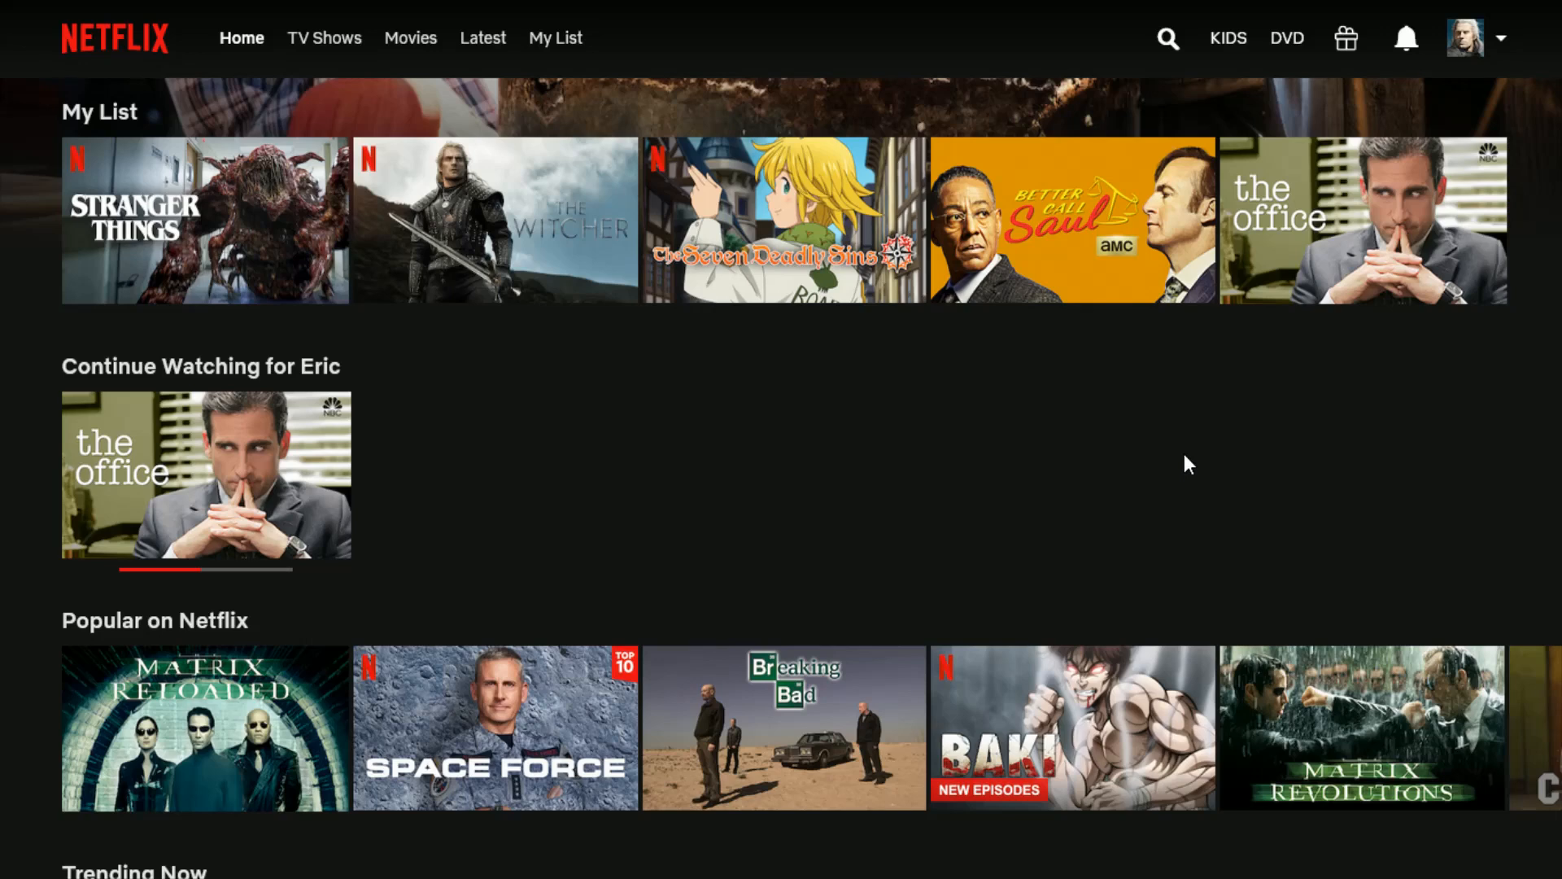
Open the Account page from the profile avatar's dropdown menu
click(1465, 38)
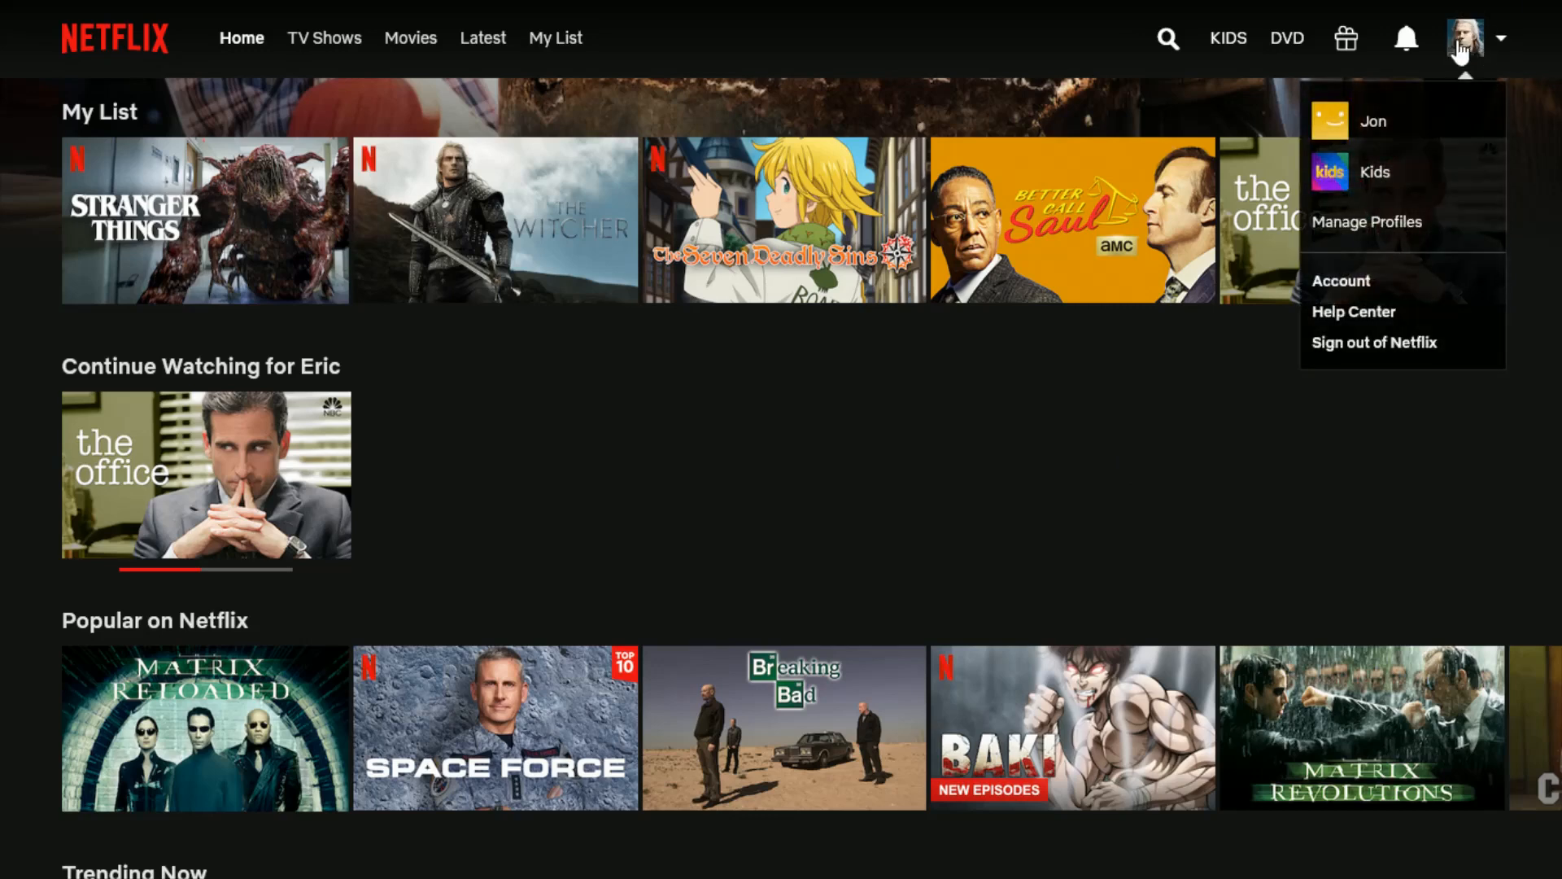
mouse_move(1409, 184)
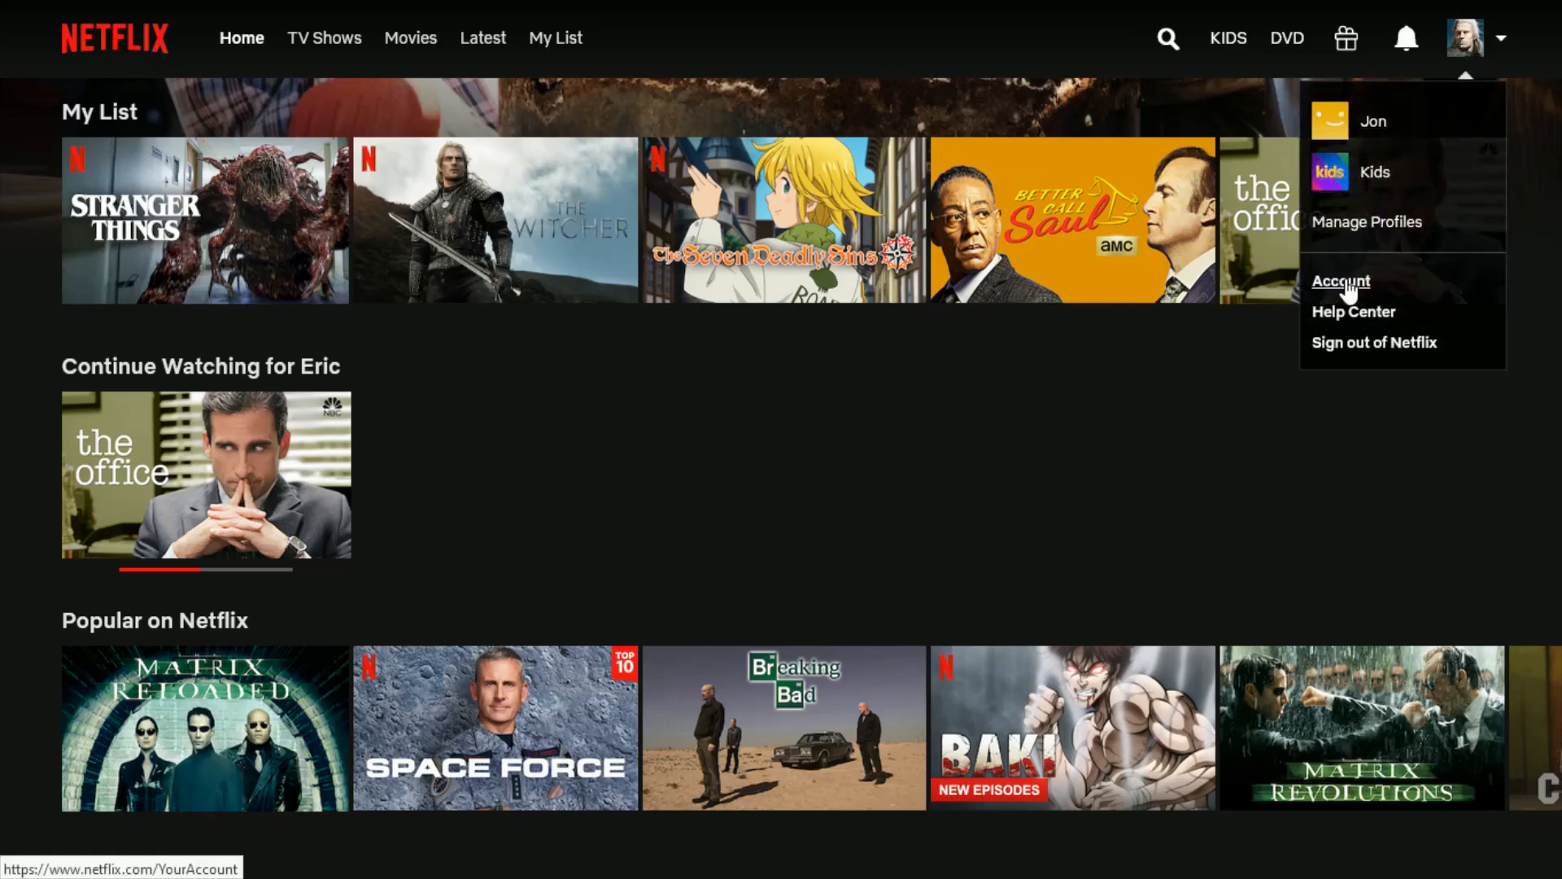
click(1340, 279)
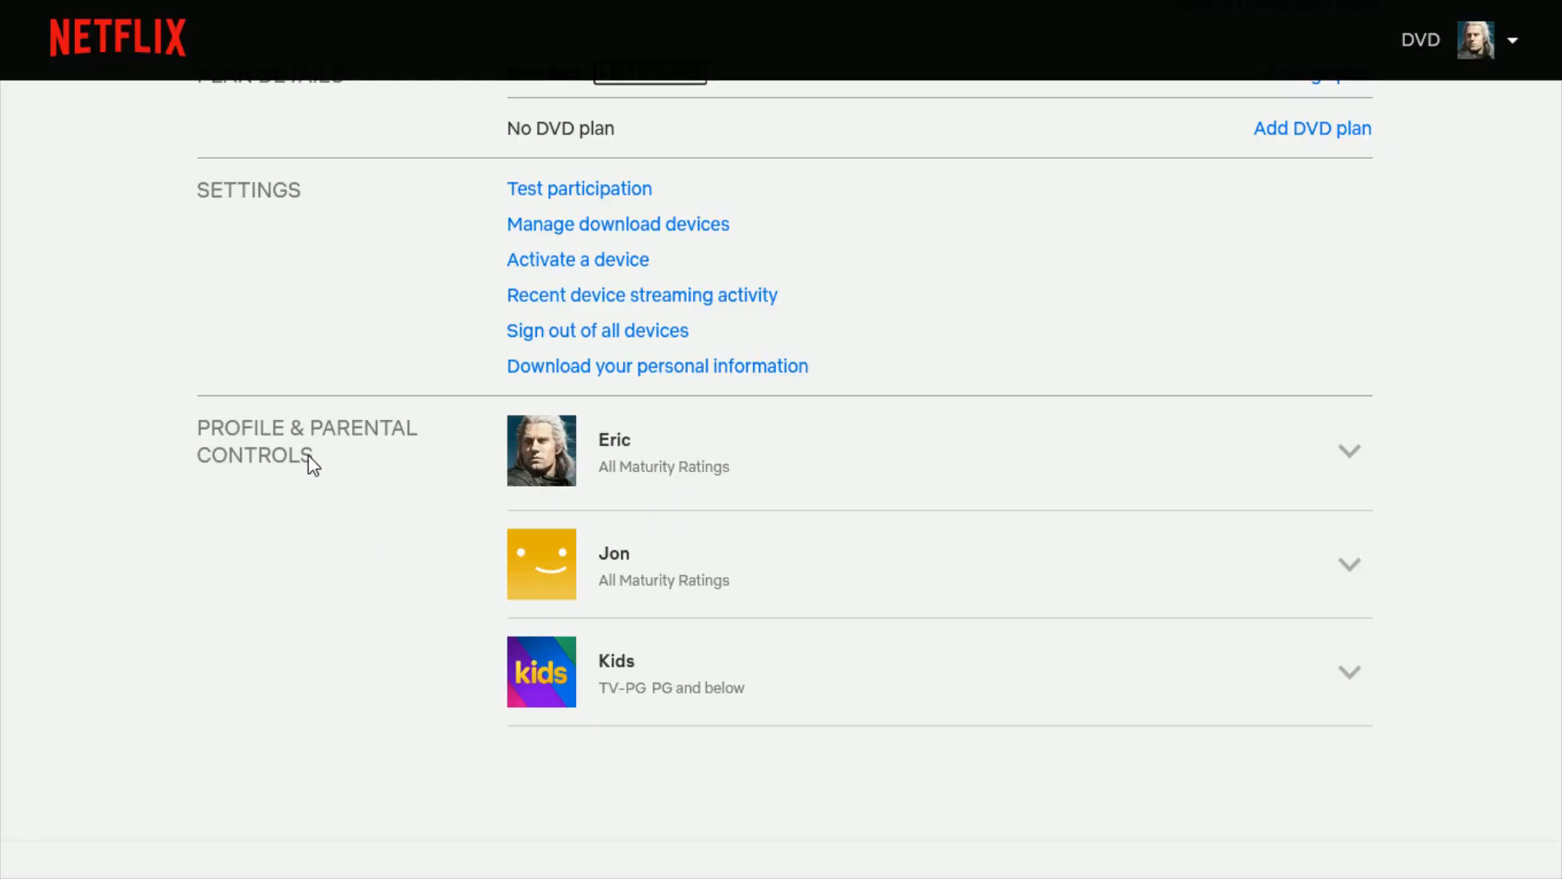
mouse_move(226, 431)
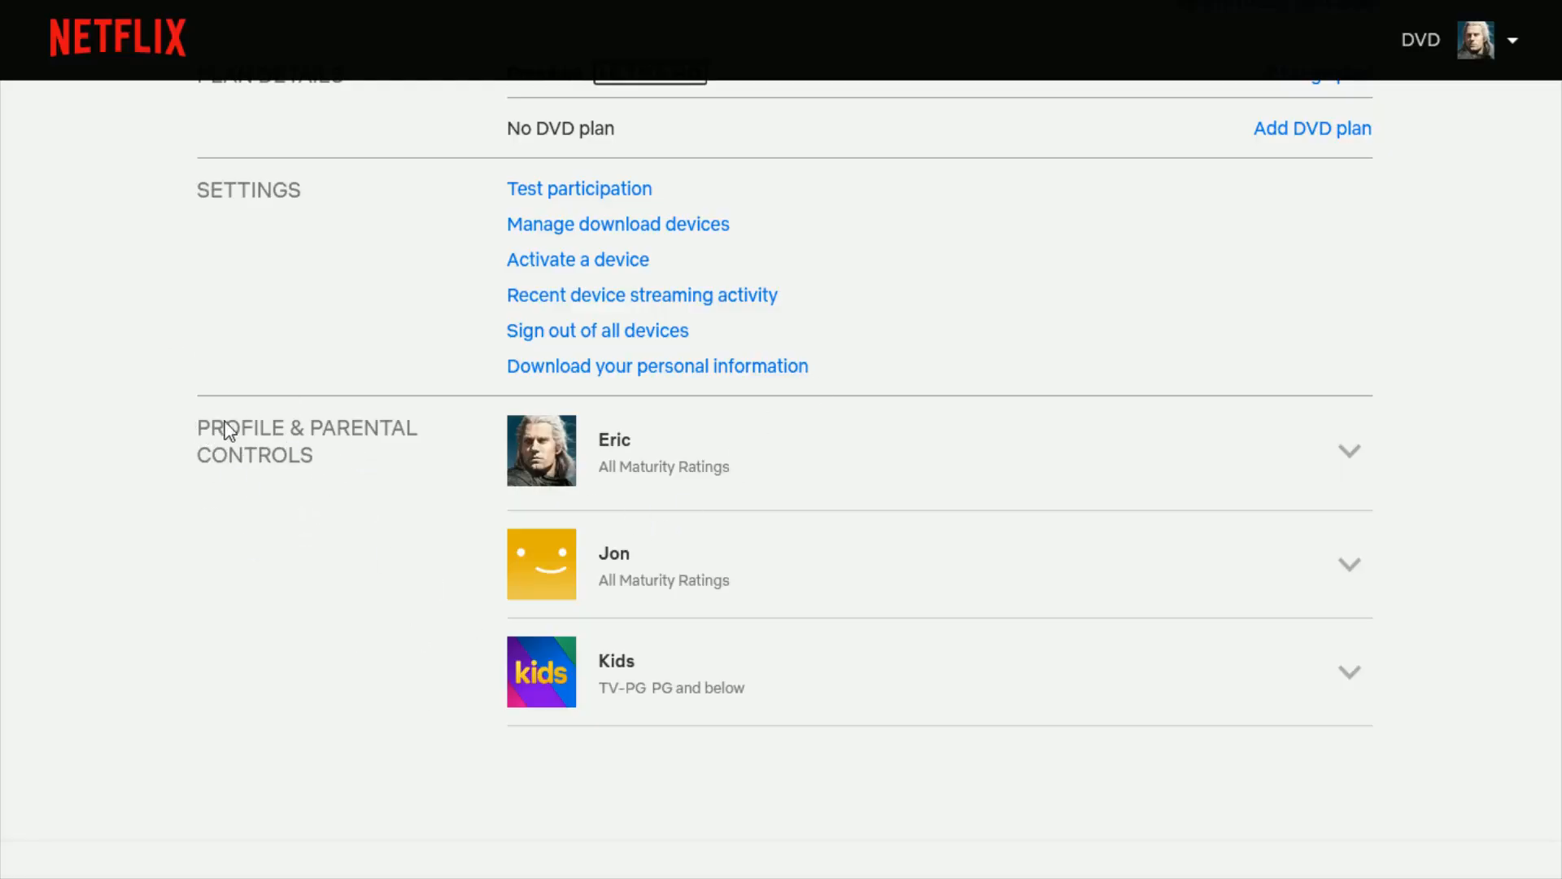
mouse_move(576, 488)
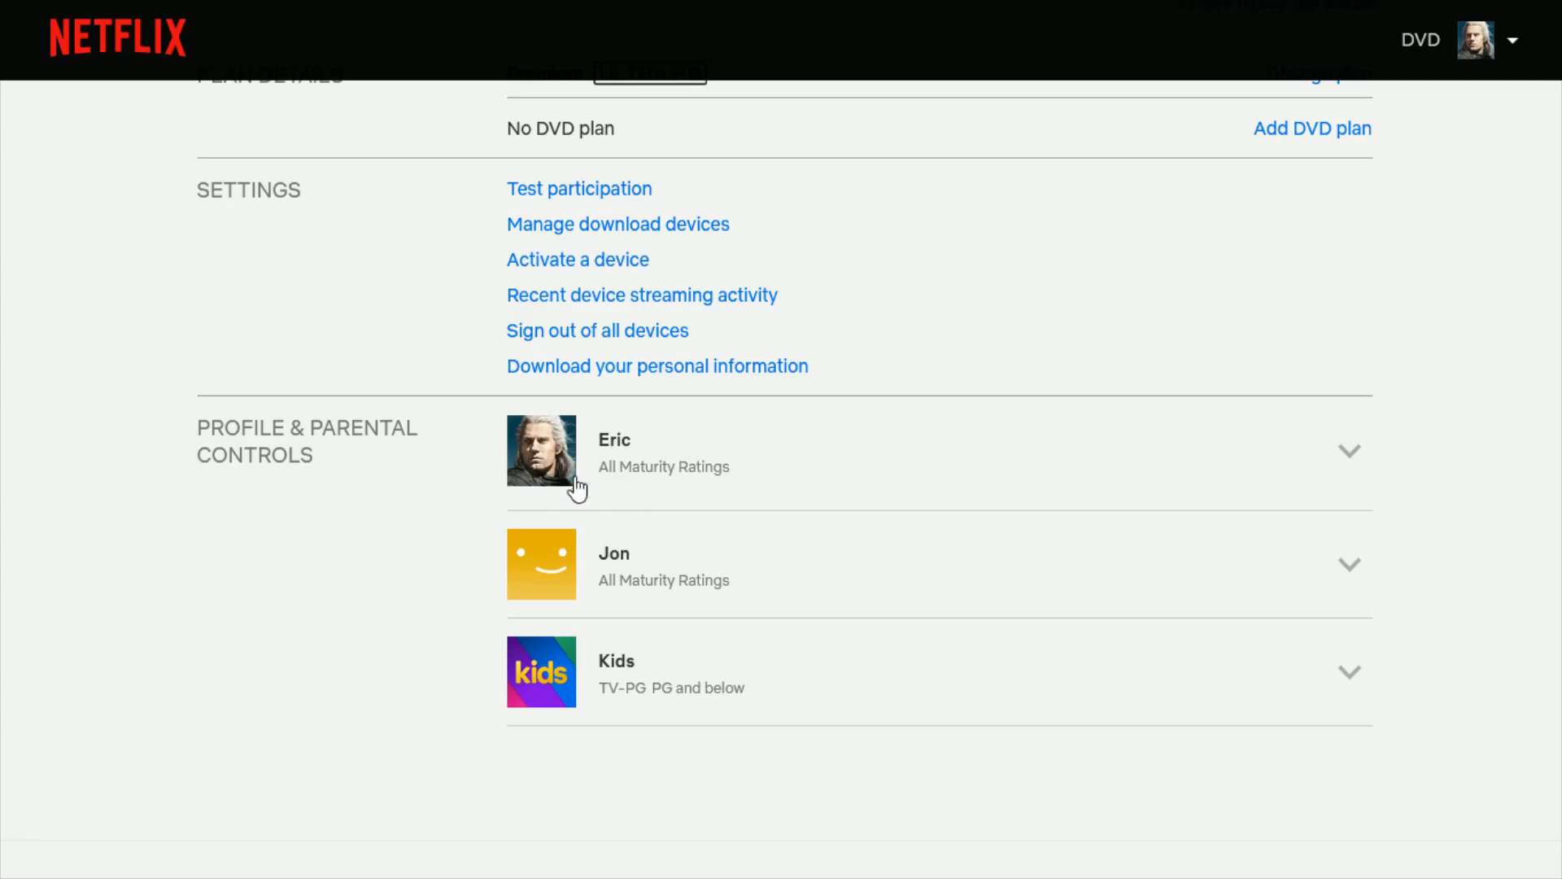
mouse_move(1353, 461)
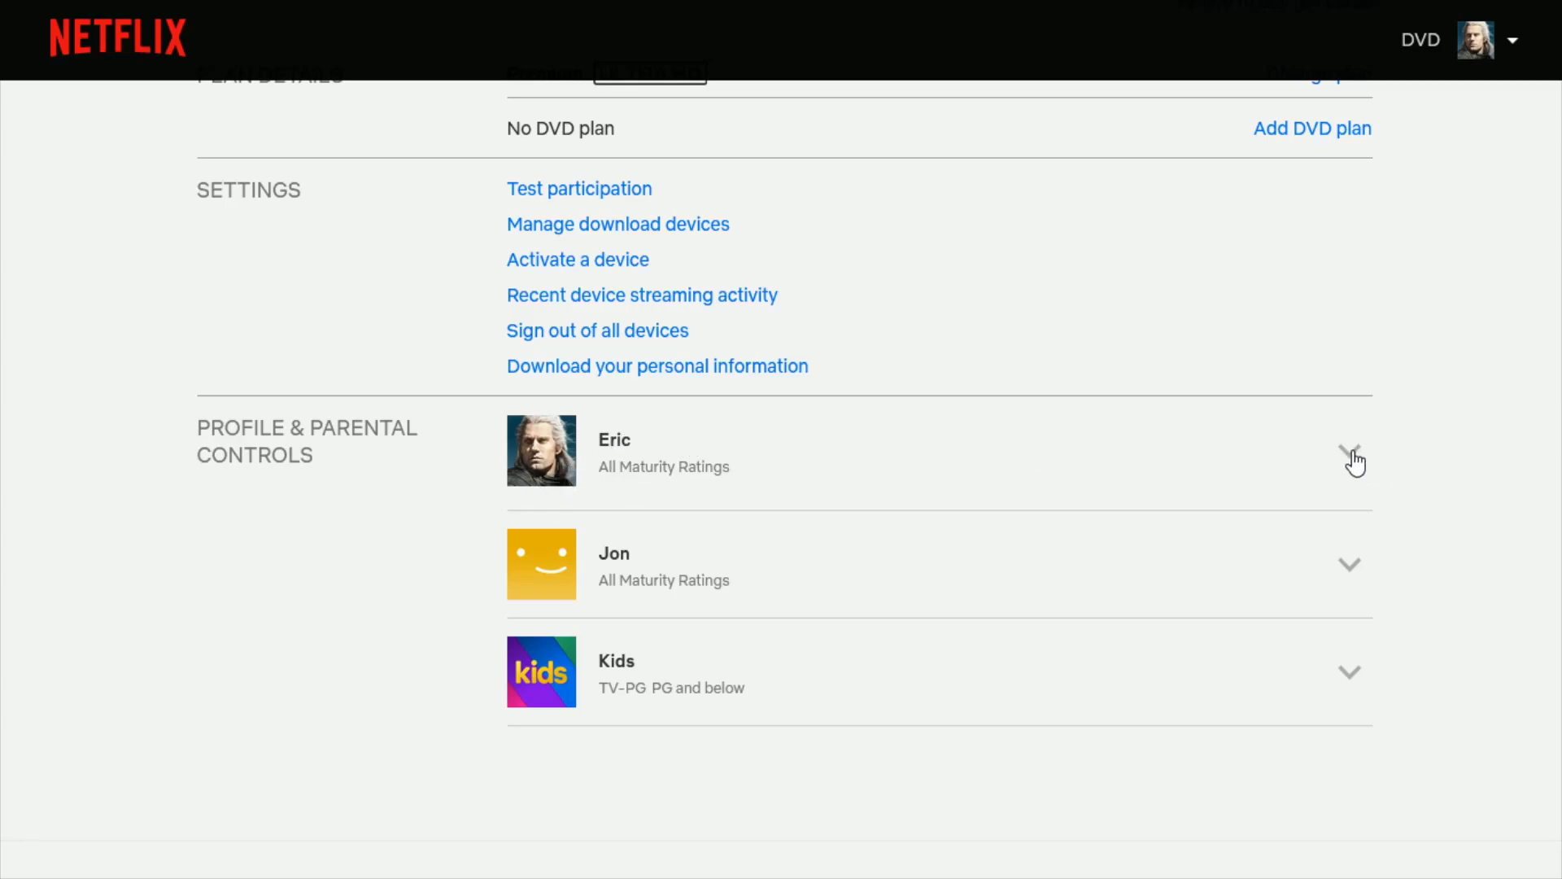
Expand the Eric profile's settings down to the Order in My List option
click(1352, 460)
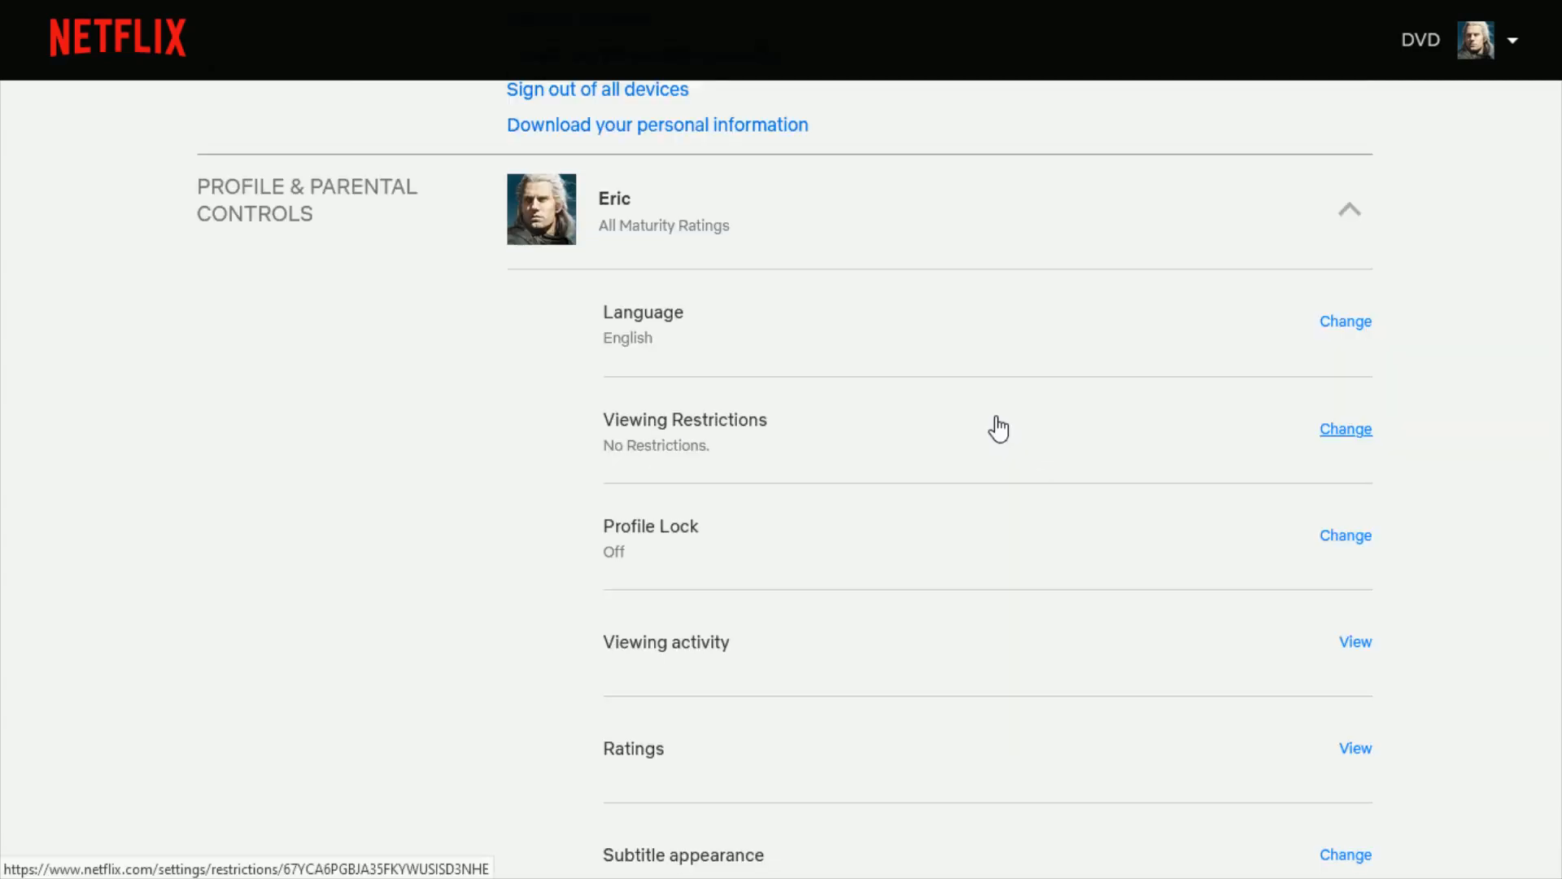
scroll(down, 3)
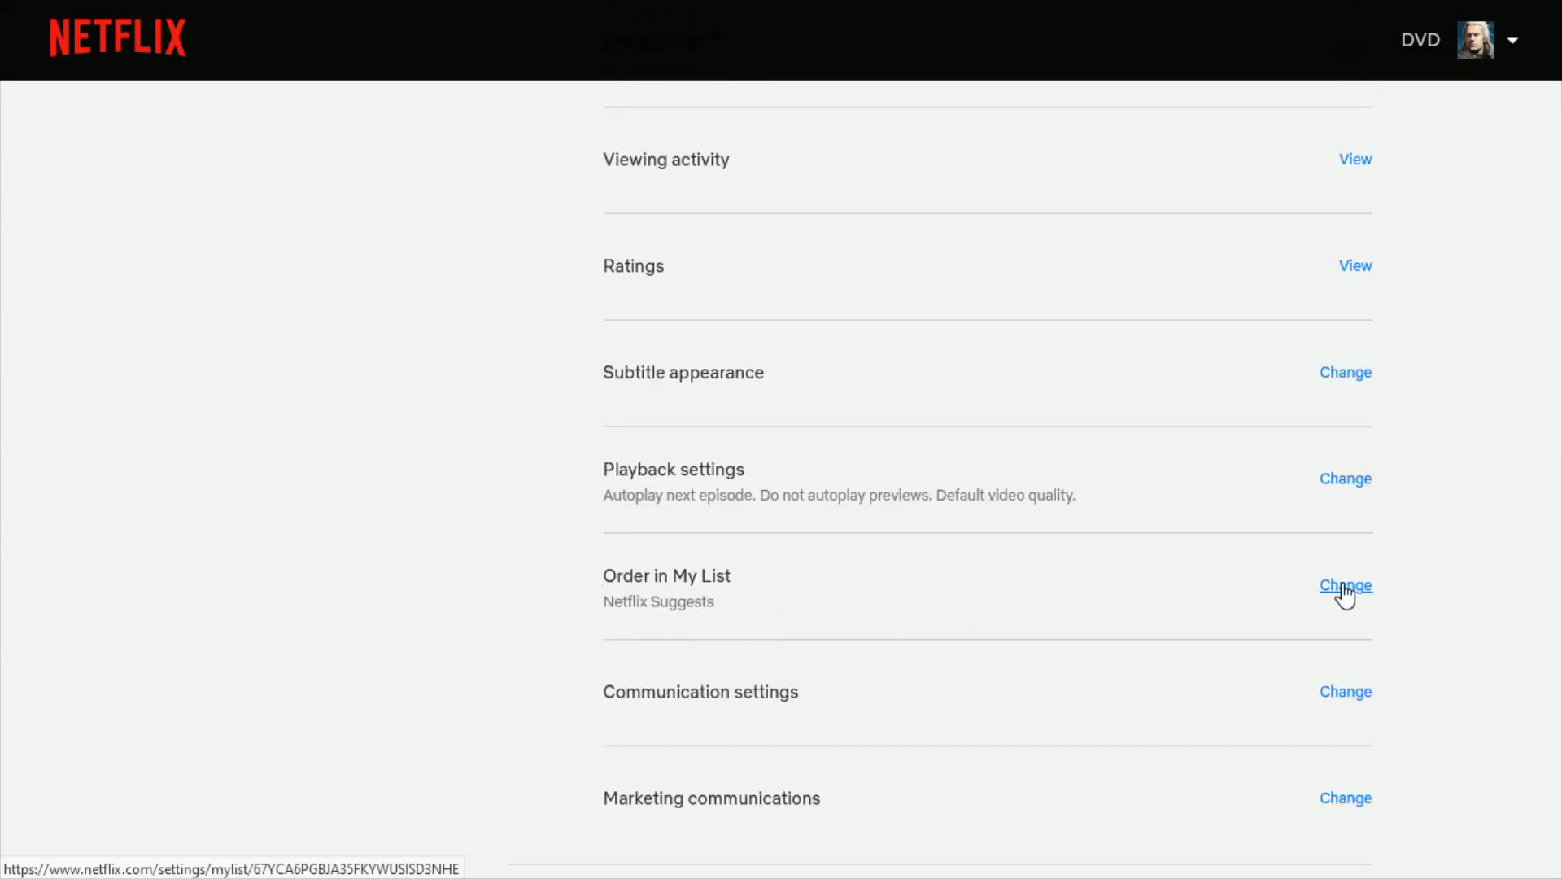
Open Order in My List and choose Manual Ordering instead of Netflix Suggests
click(1345, 585)
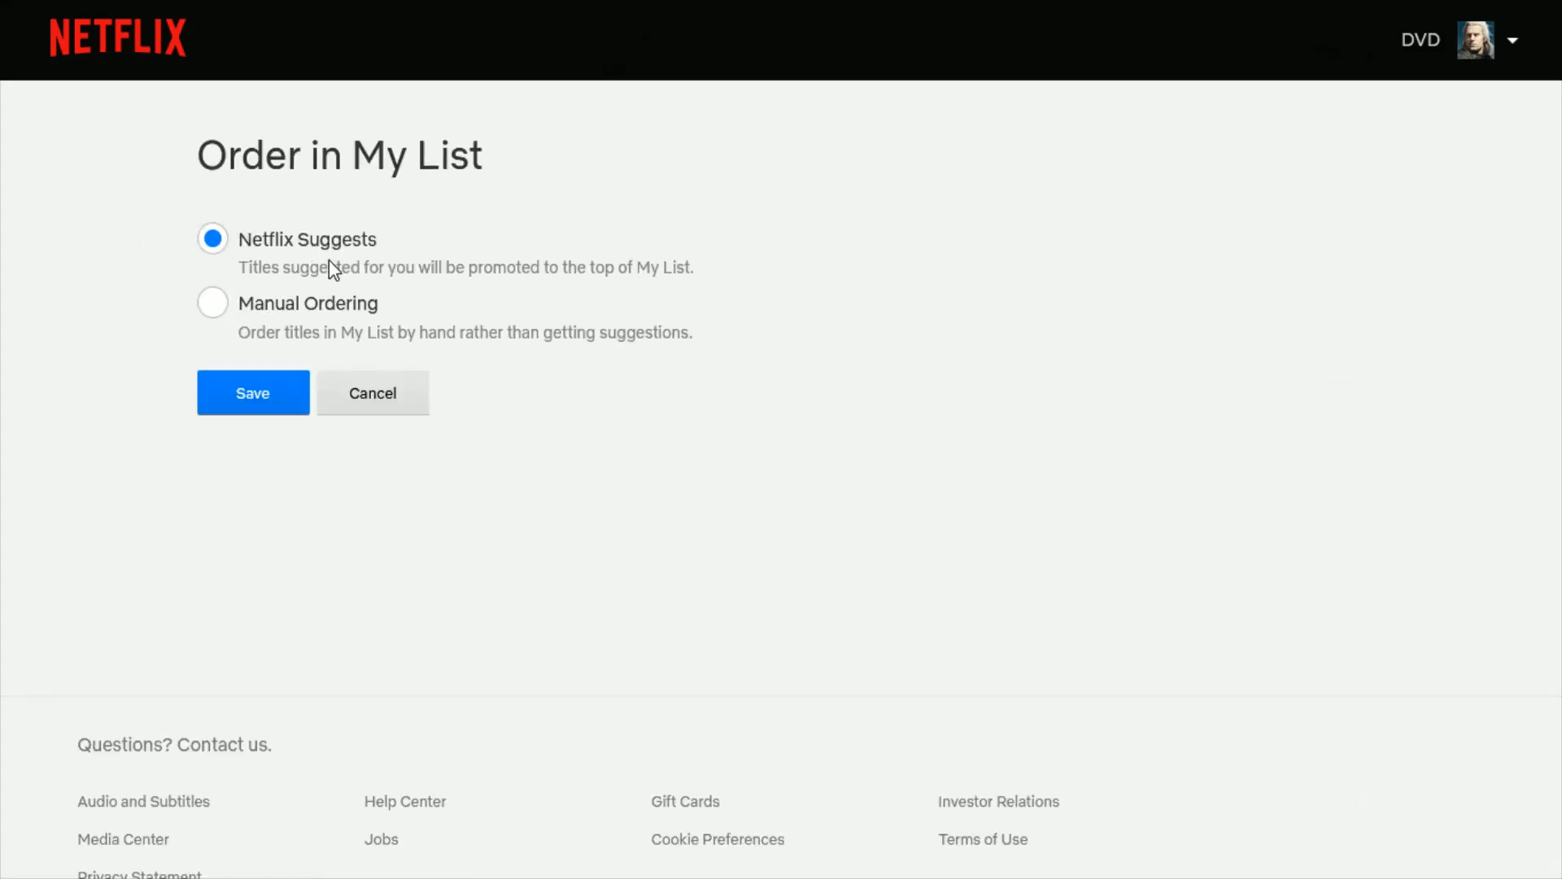
mouse_move(418, 297)
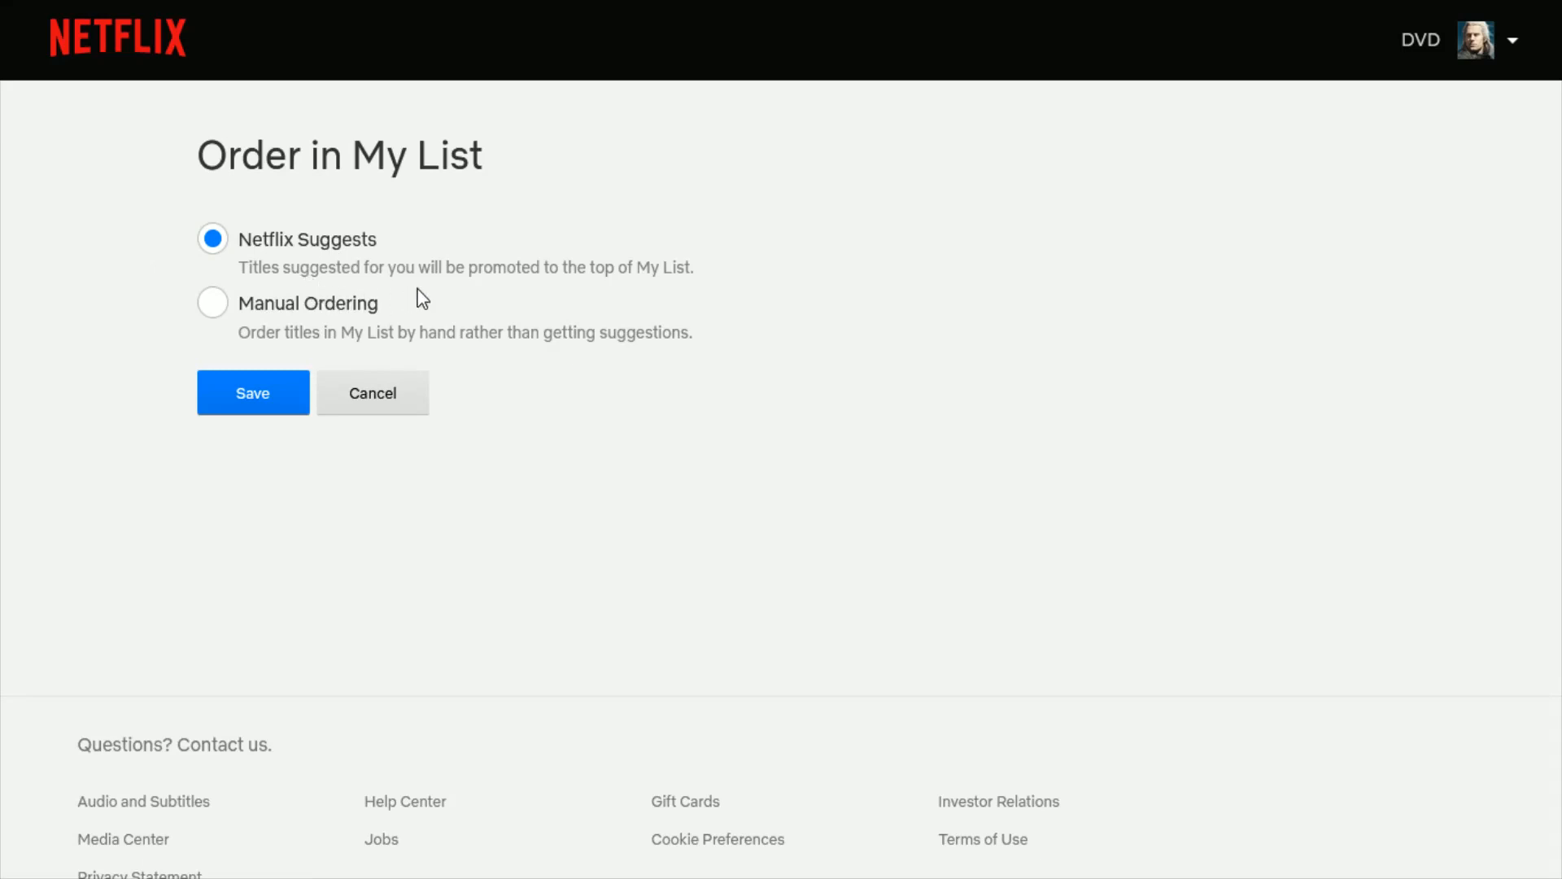
mouse_move(666, 316)
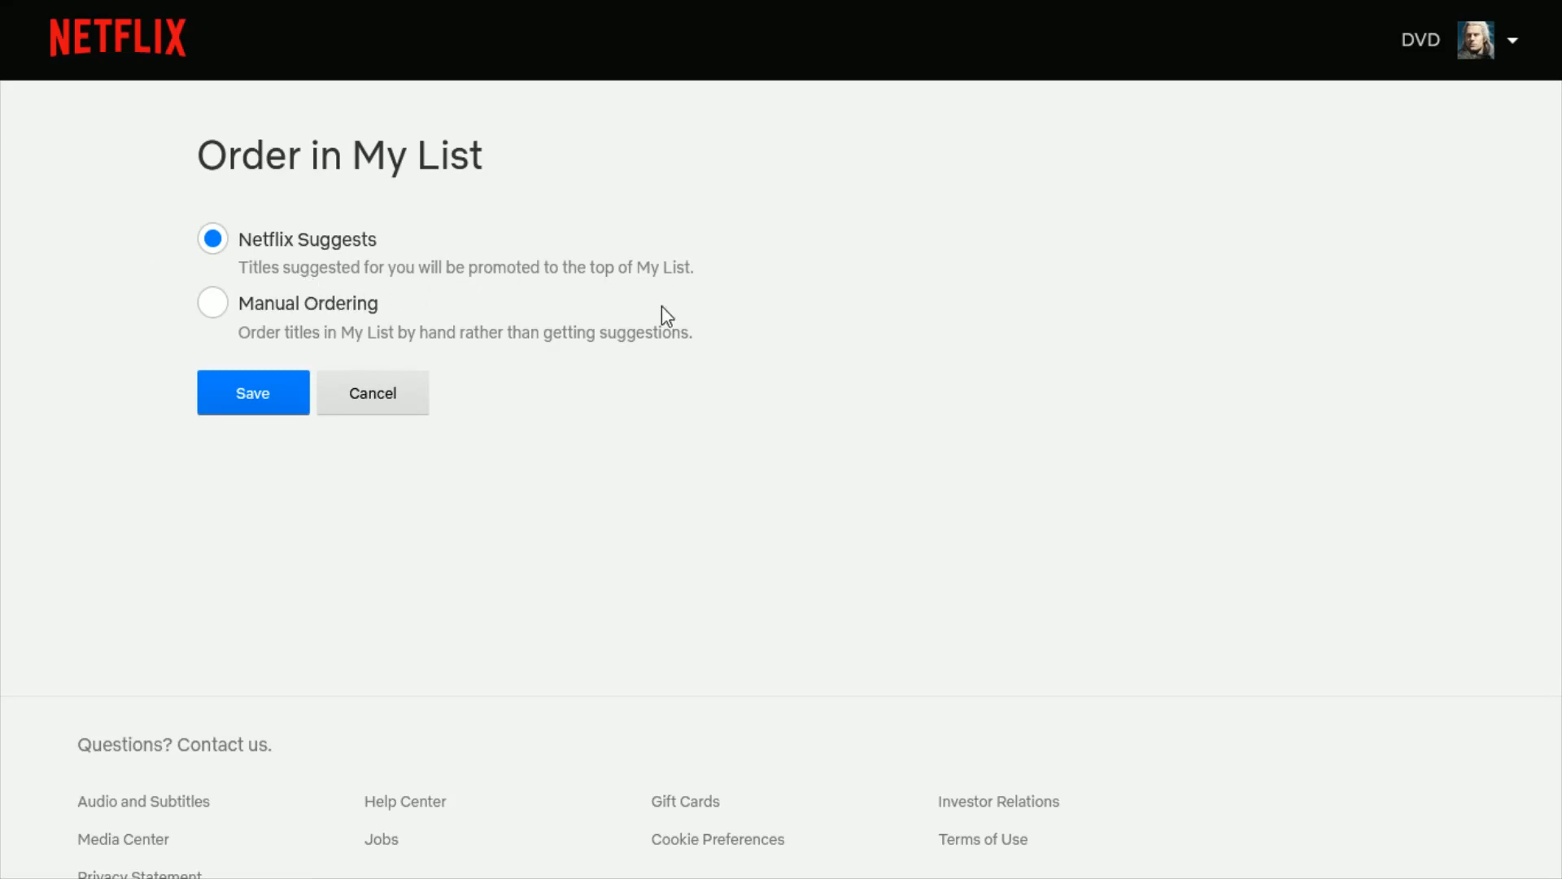
mouse_move(356, 347)
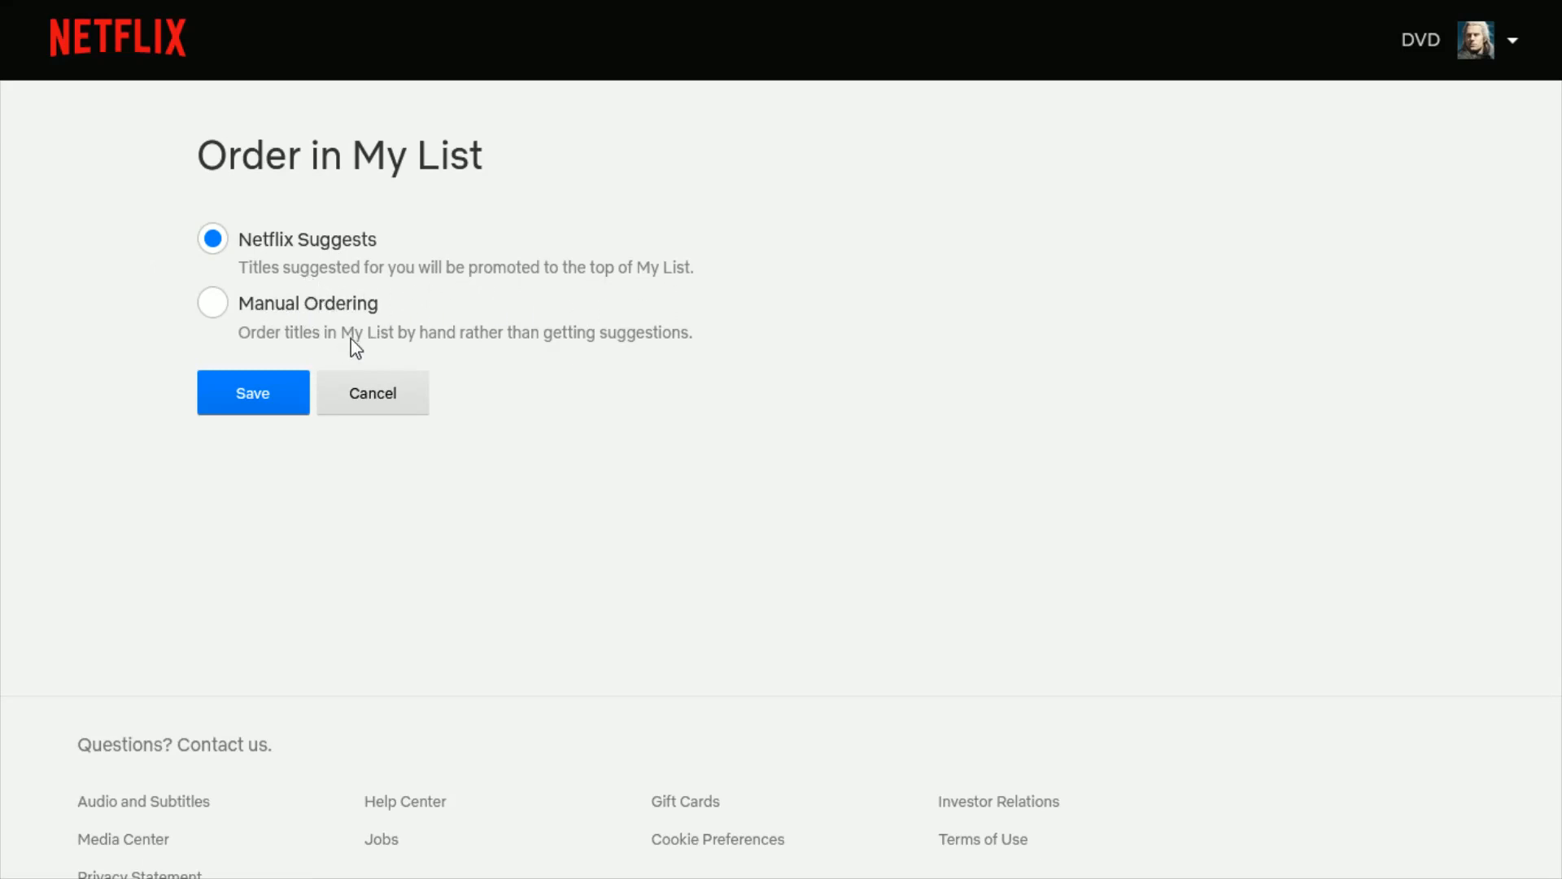
mouse_move(376, 352)
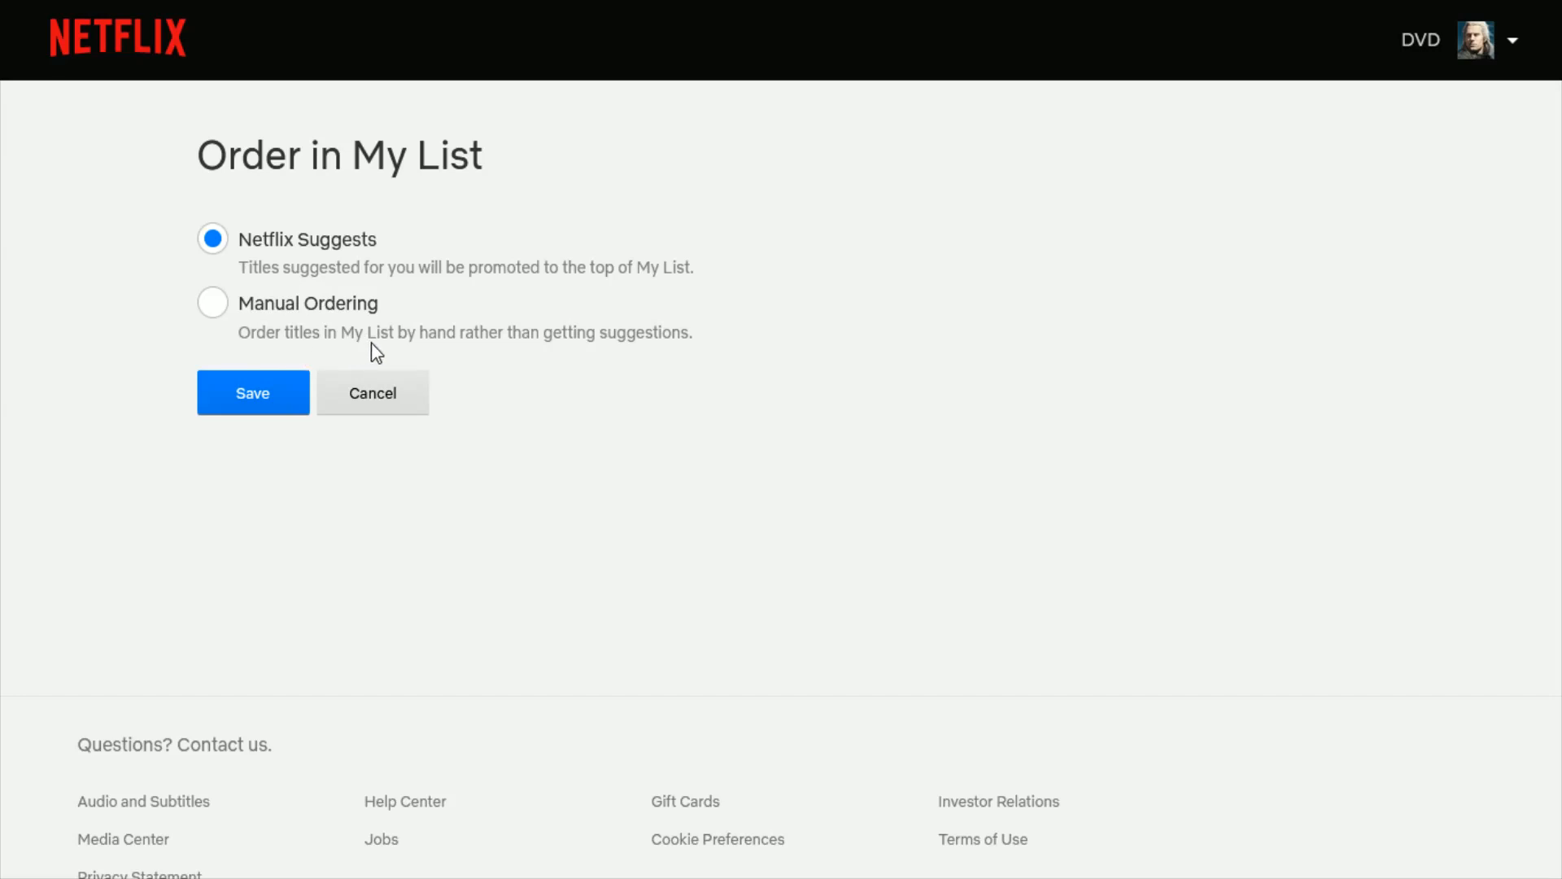
mouse_move(586, 356)
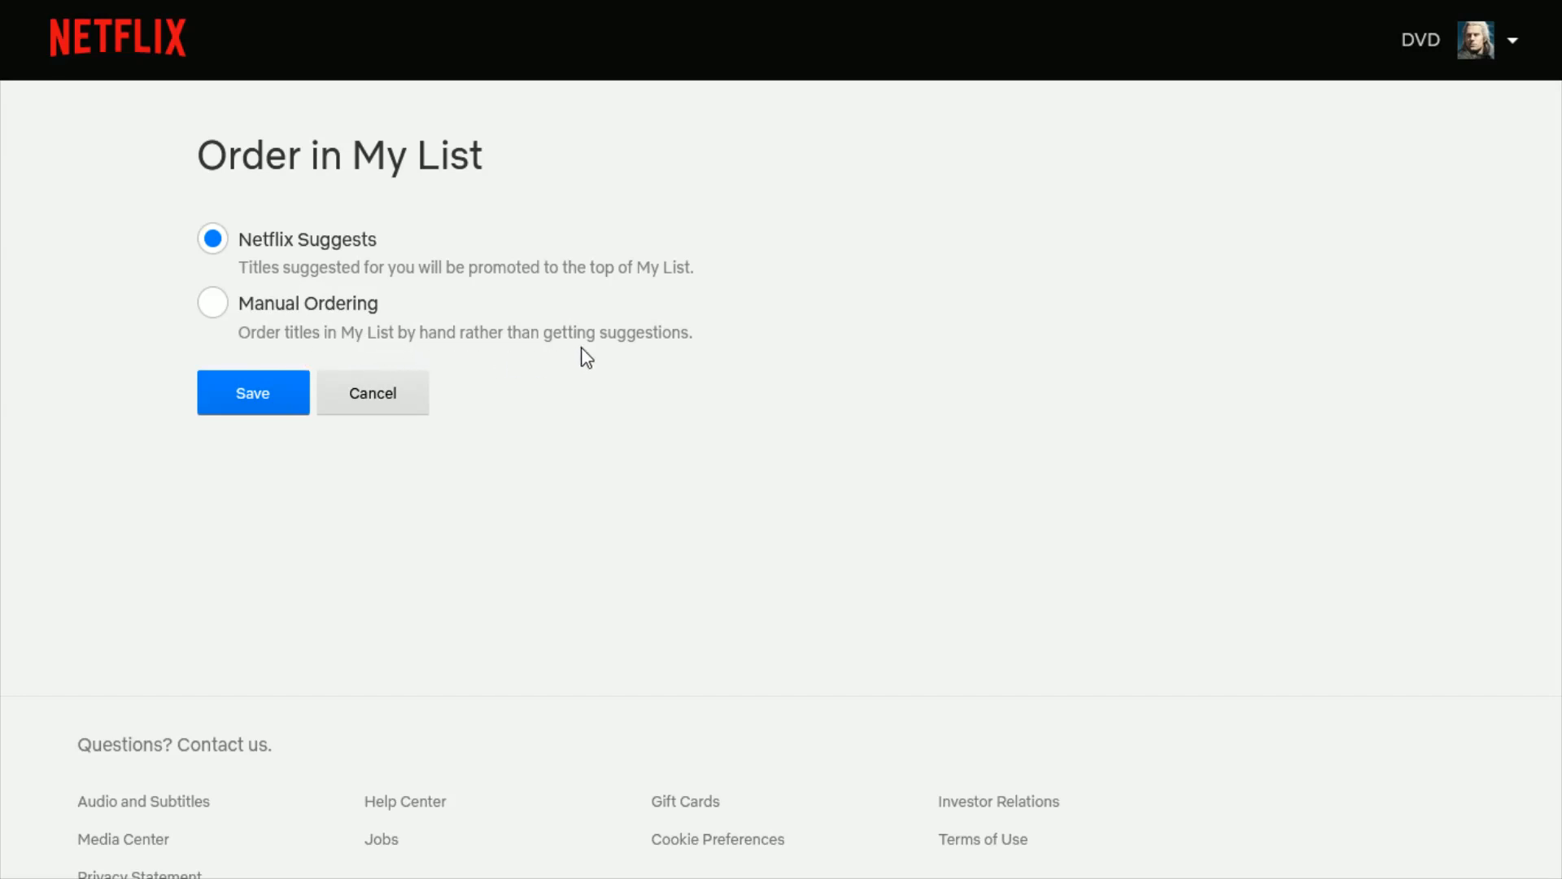
click(212, 303)
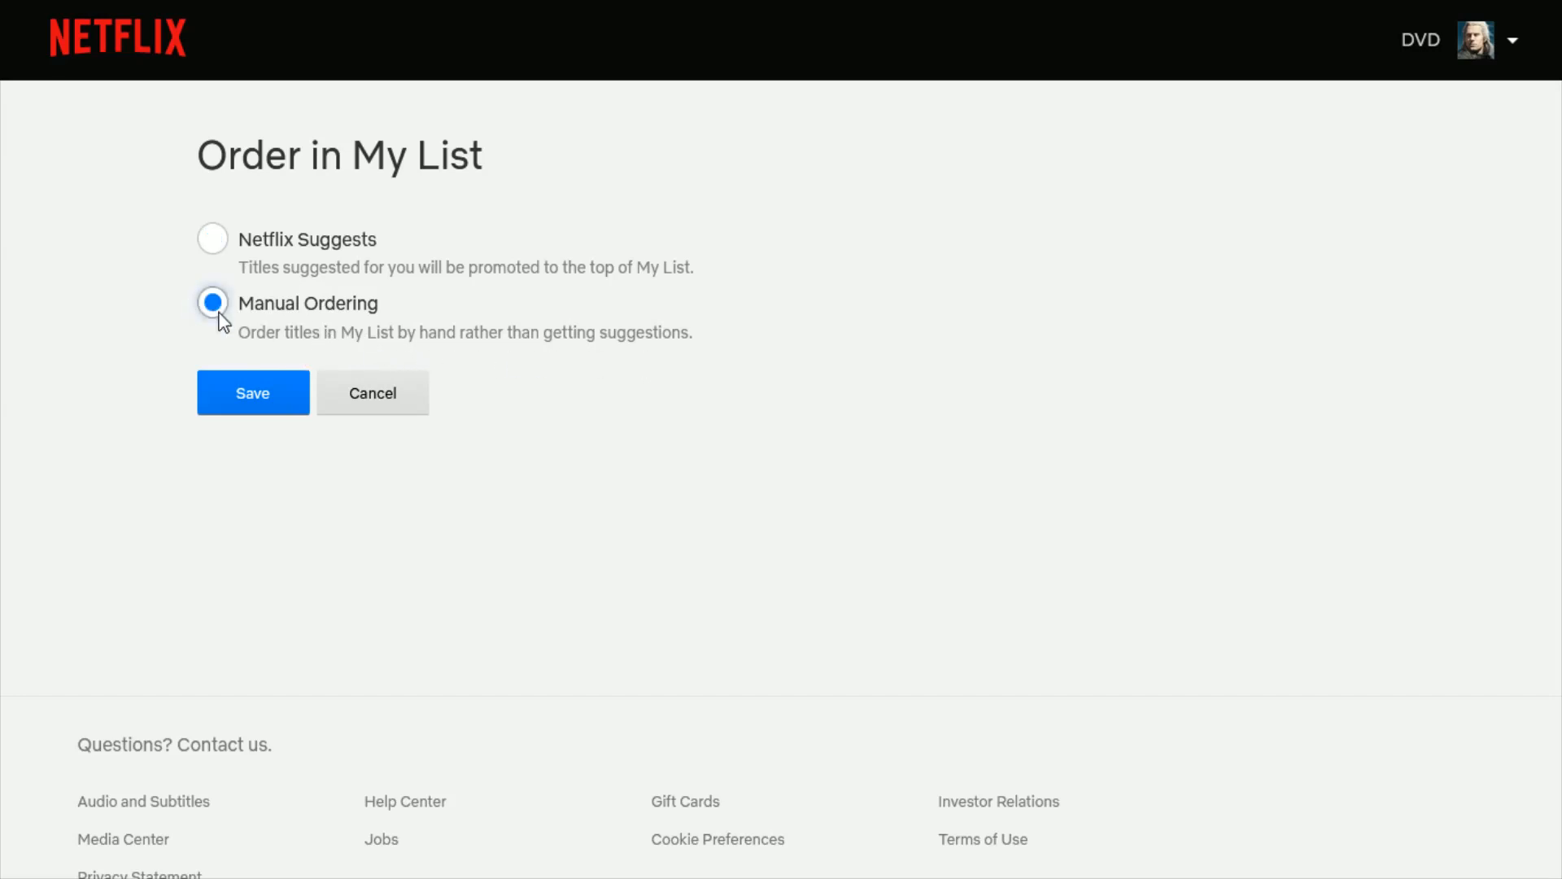
mouse_move(252, 393)
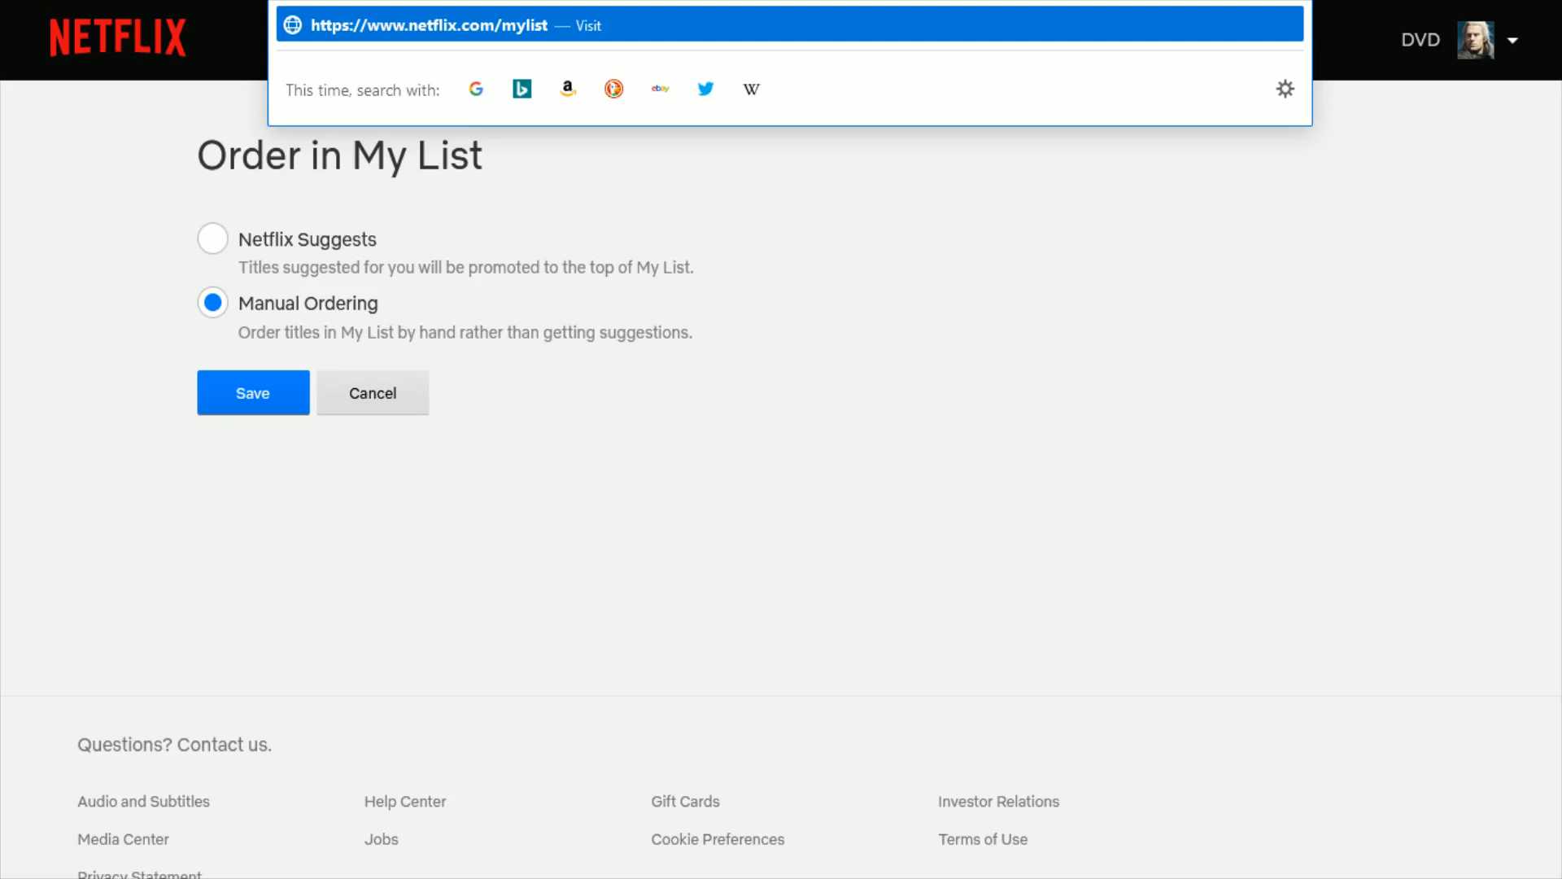
In My List, move Stranger Things to the end and The Seven Deadly Sins to second
click(252, 392)
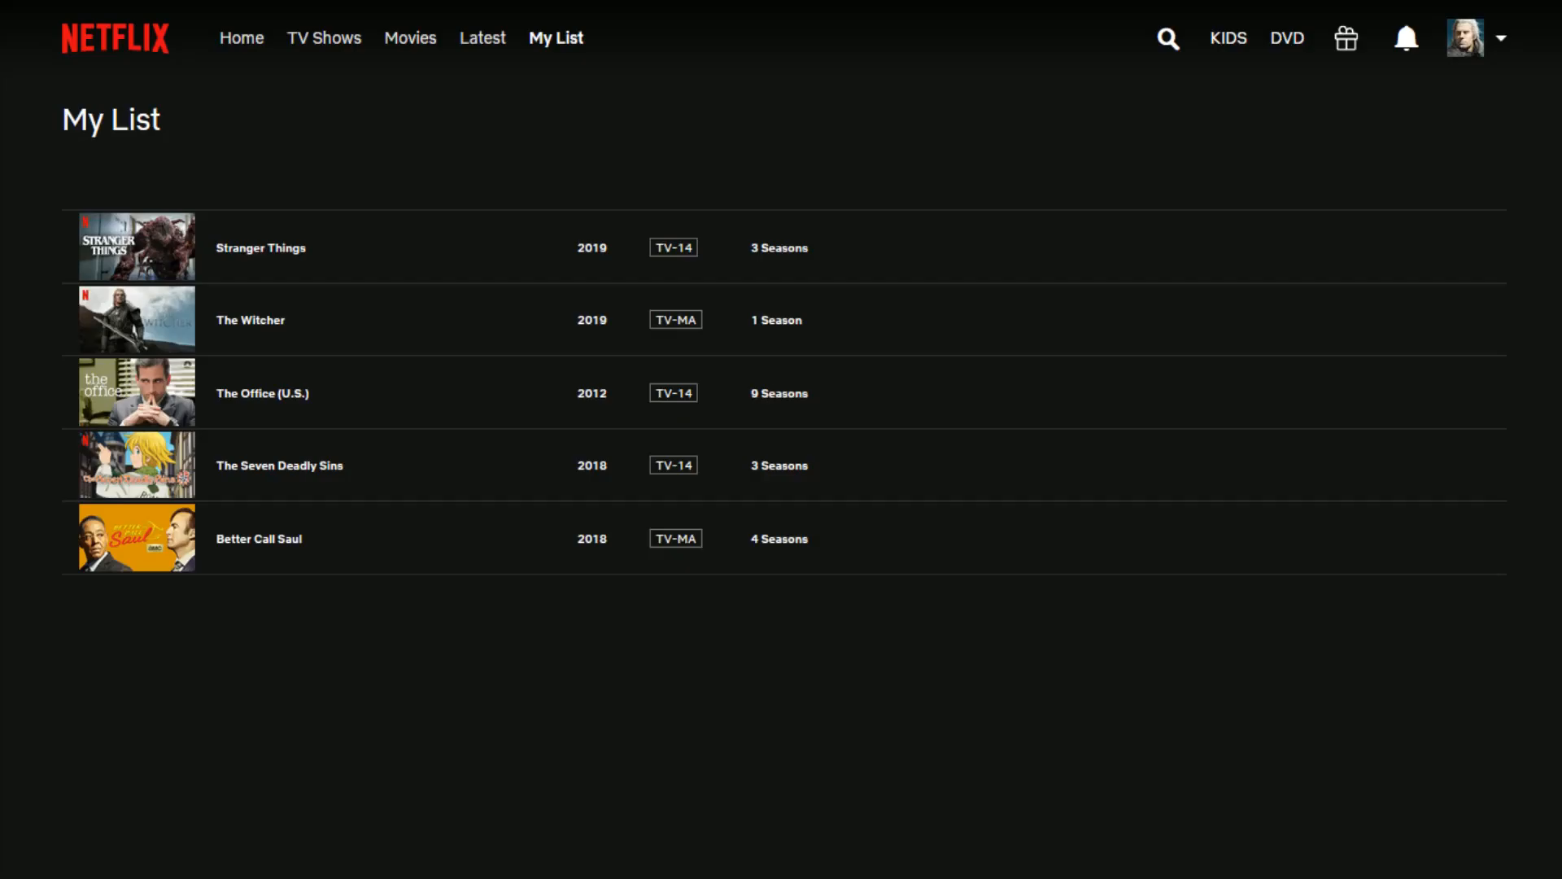
mouse_move(431, 267)
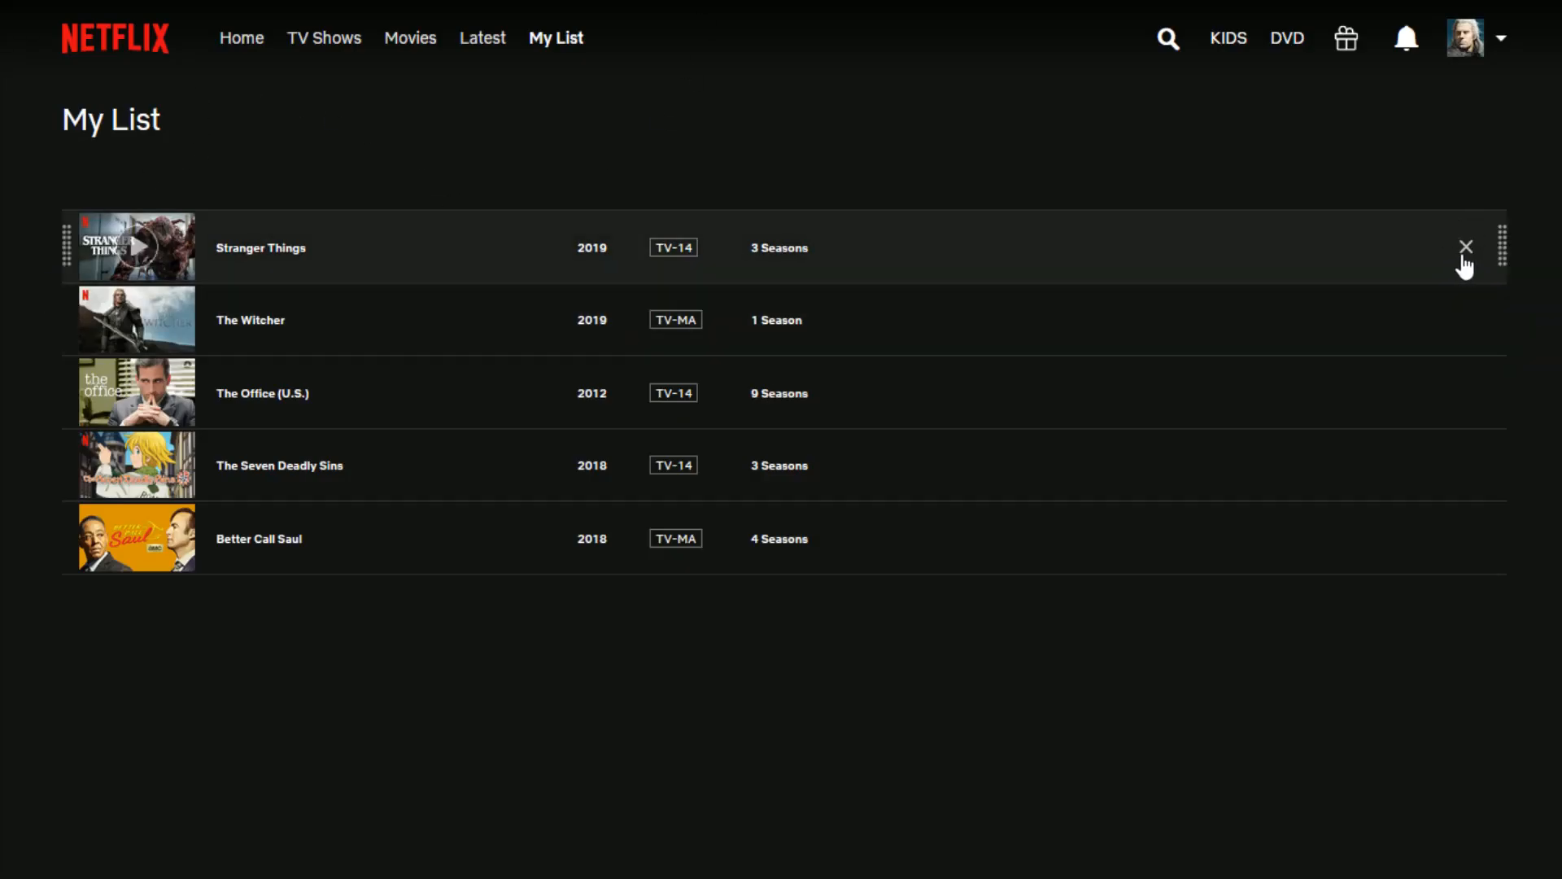
mouse_move(924, 327)
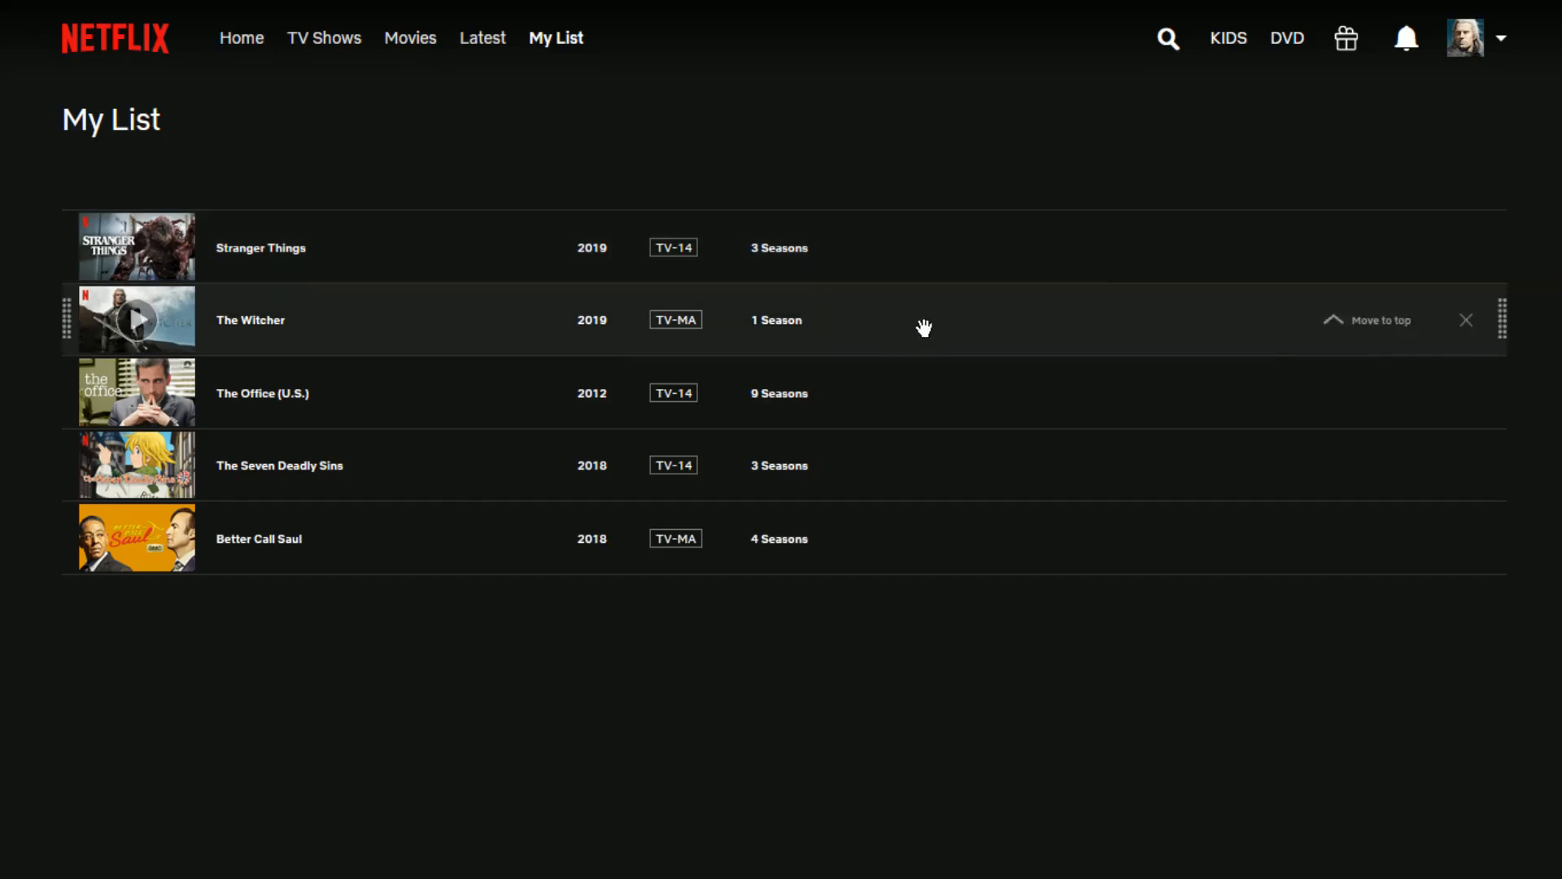
mouse_move(1469, 248)
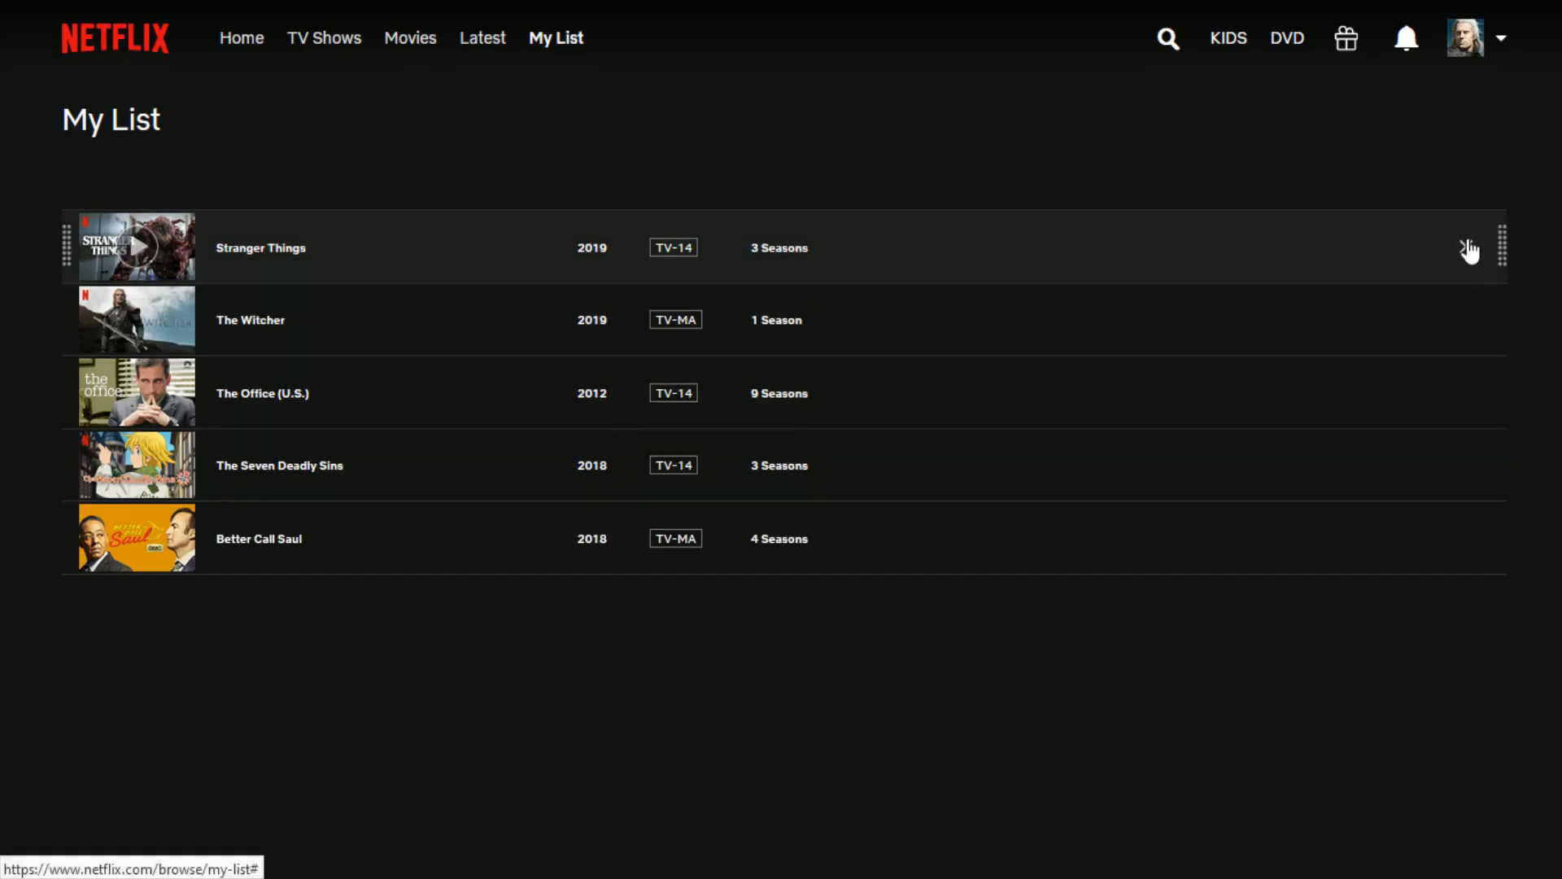
mouse_move(139, 248)
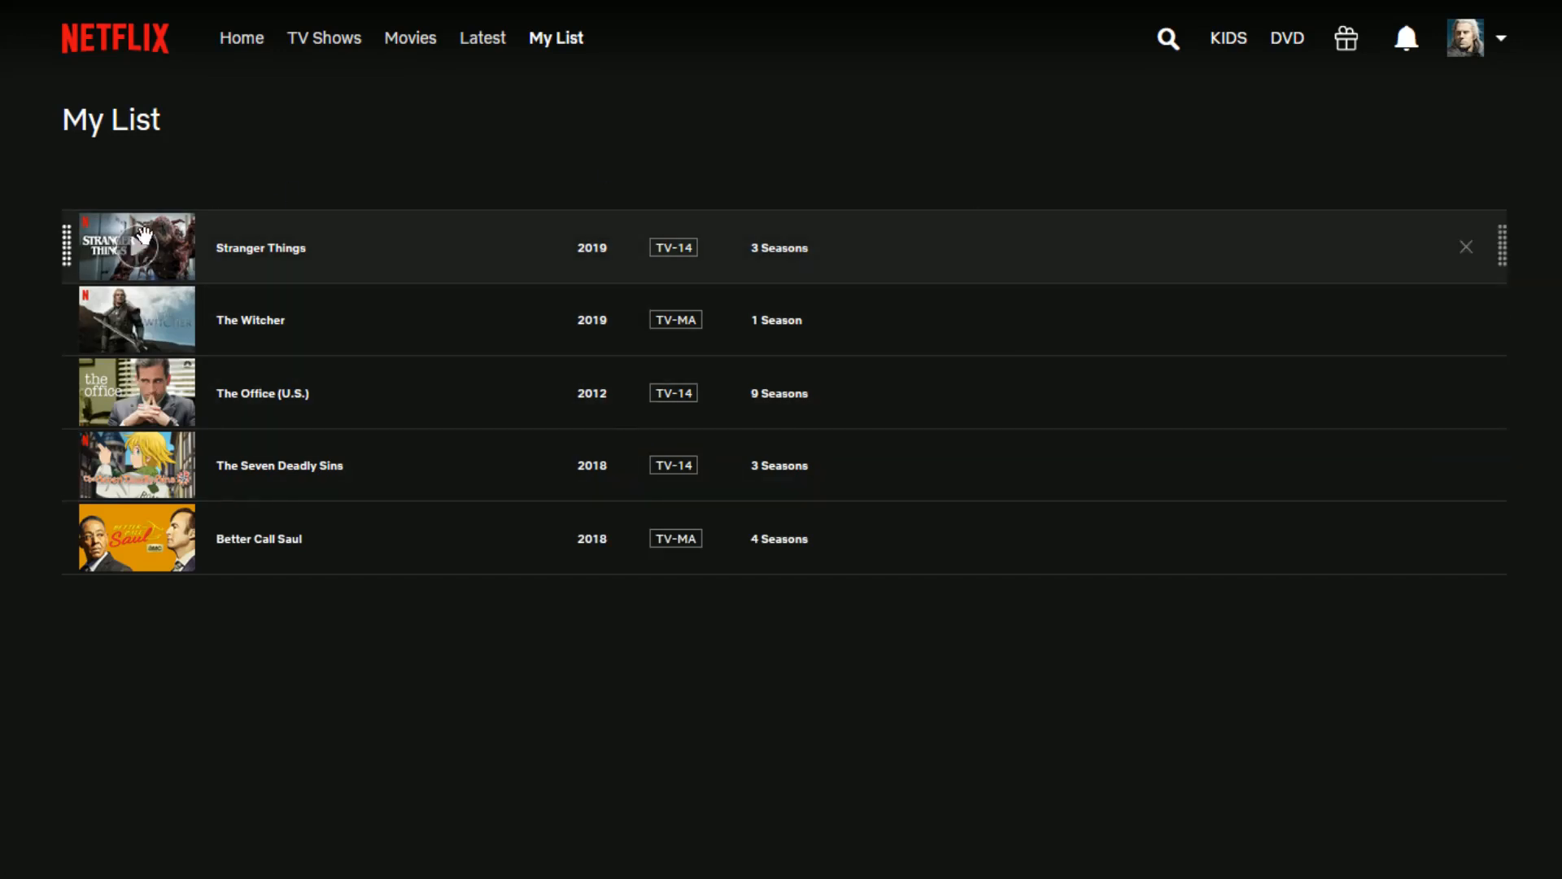
click(1464, 246)
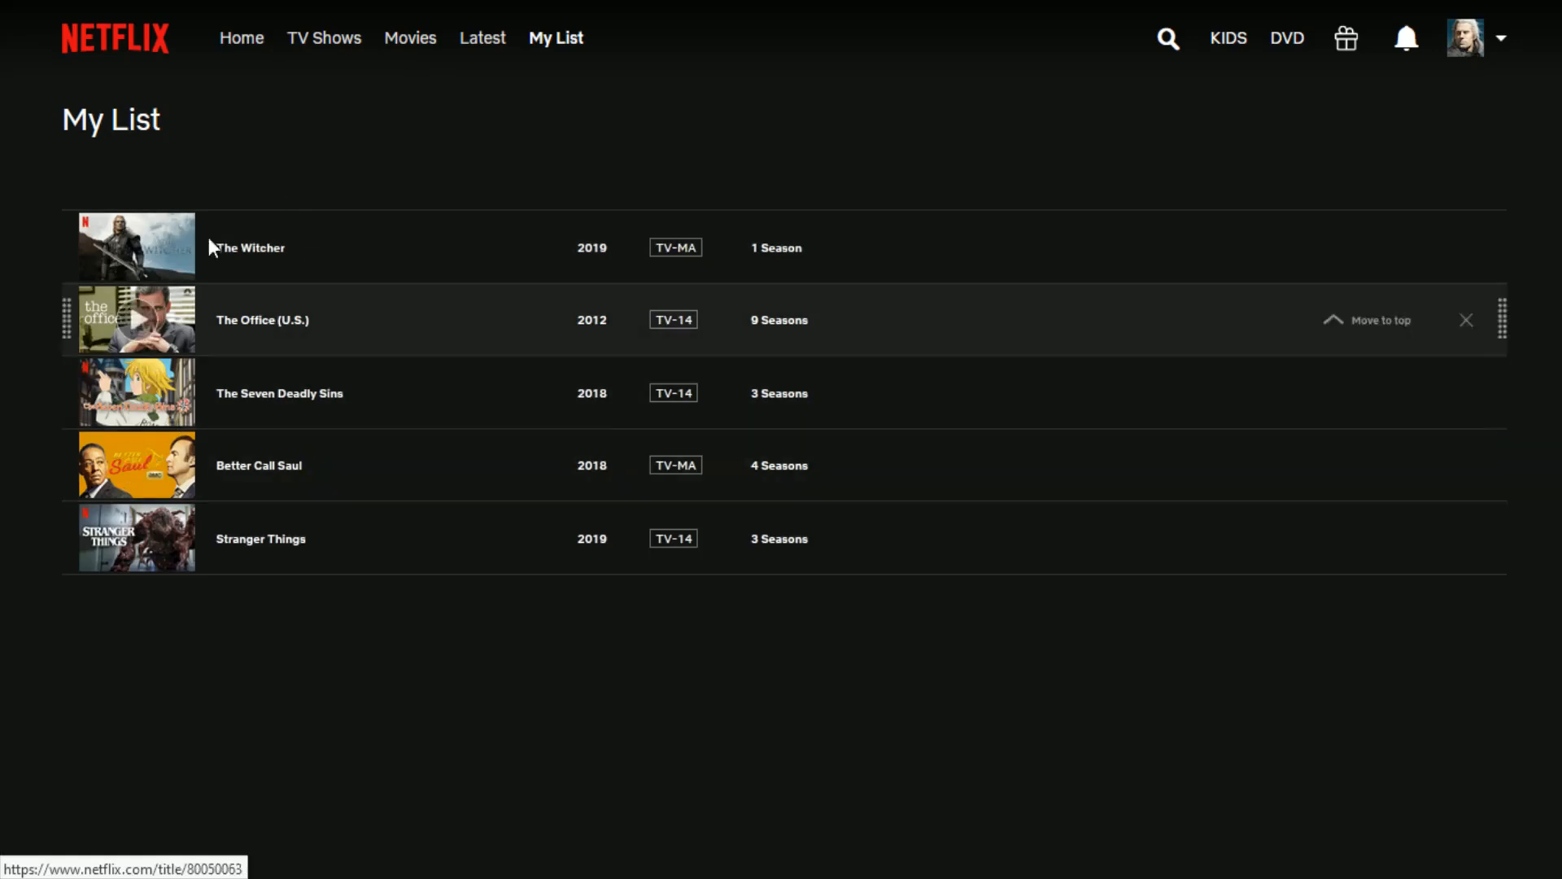
mouse_move(225, 412)
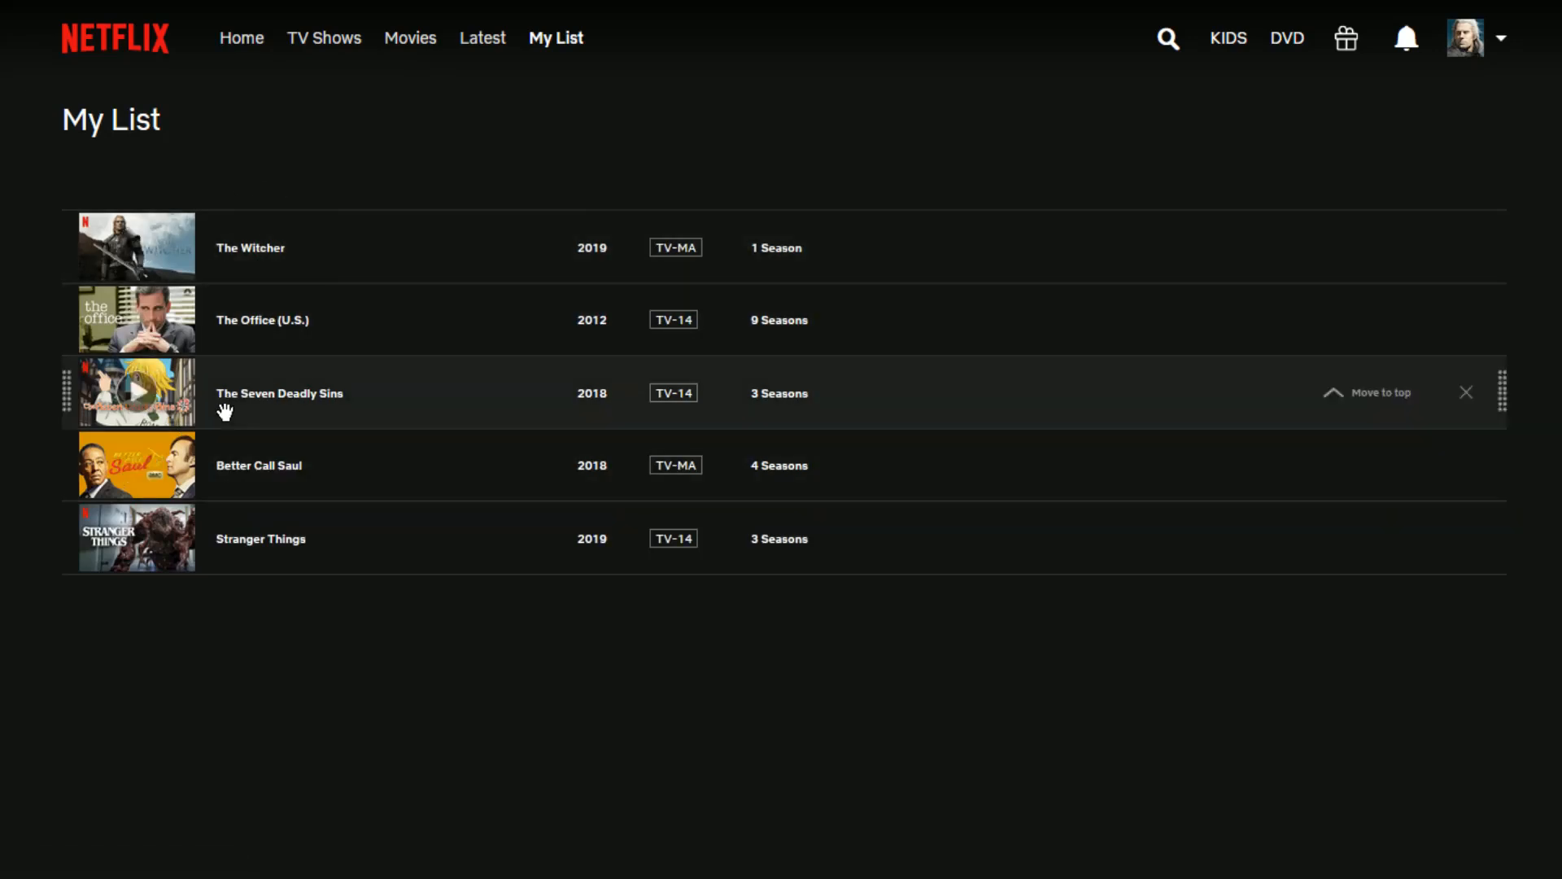
click(1464, 392)
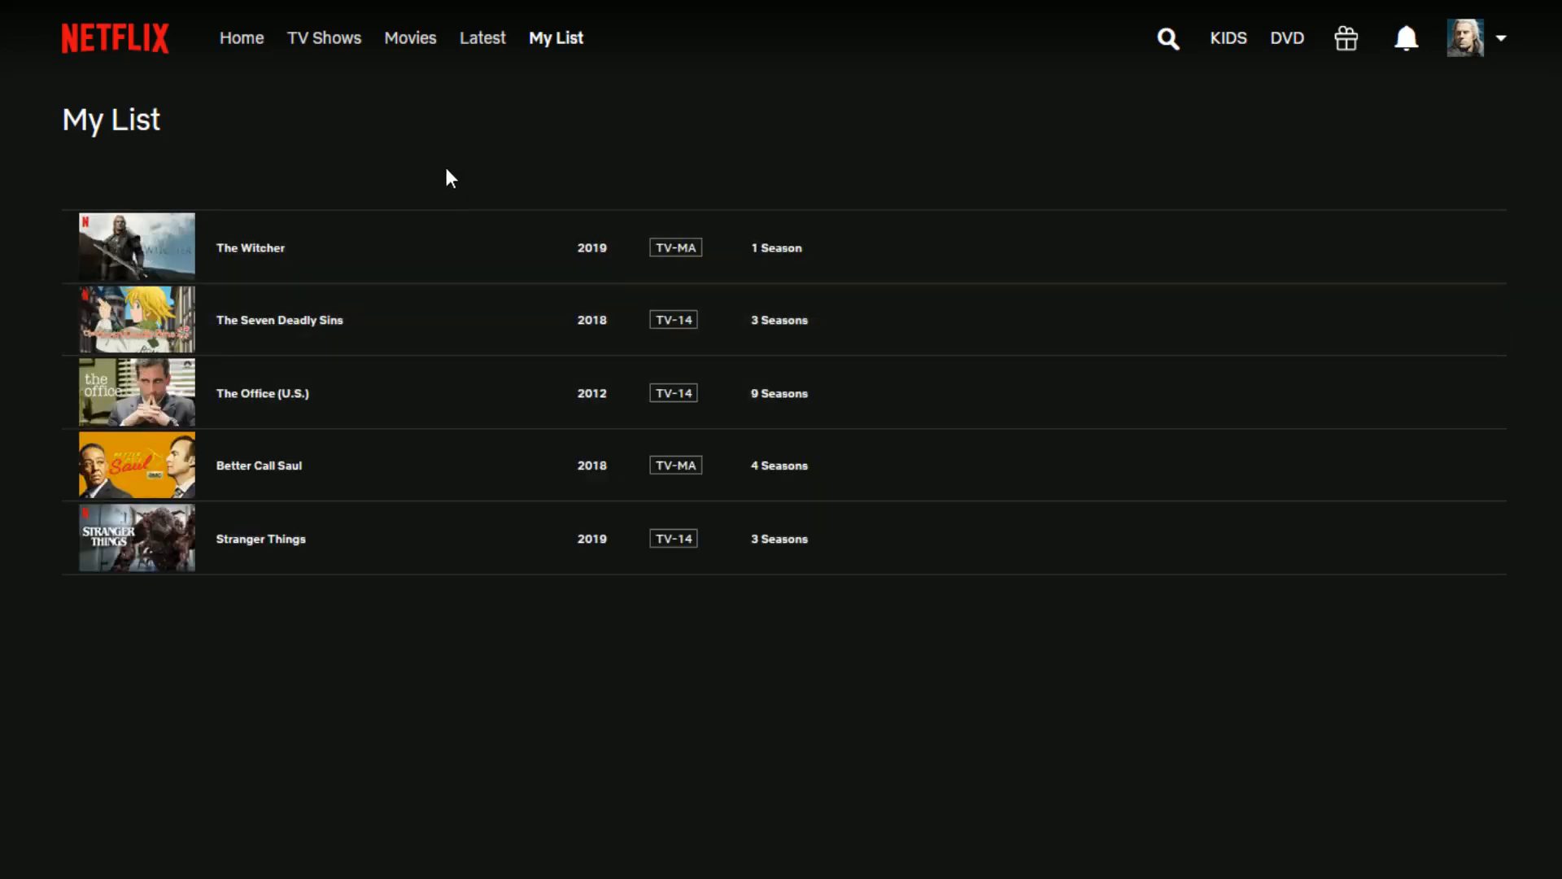
mouse_move(116, 48)
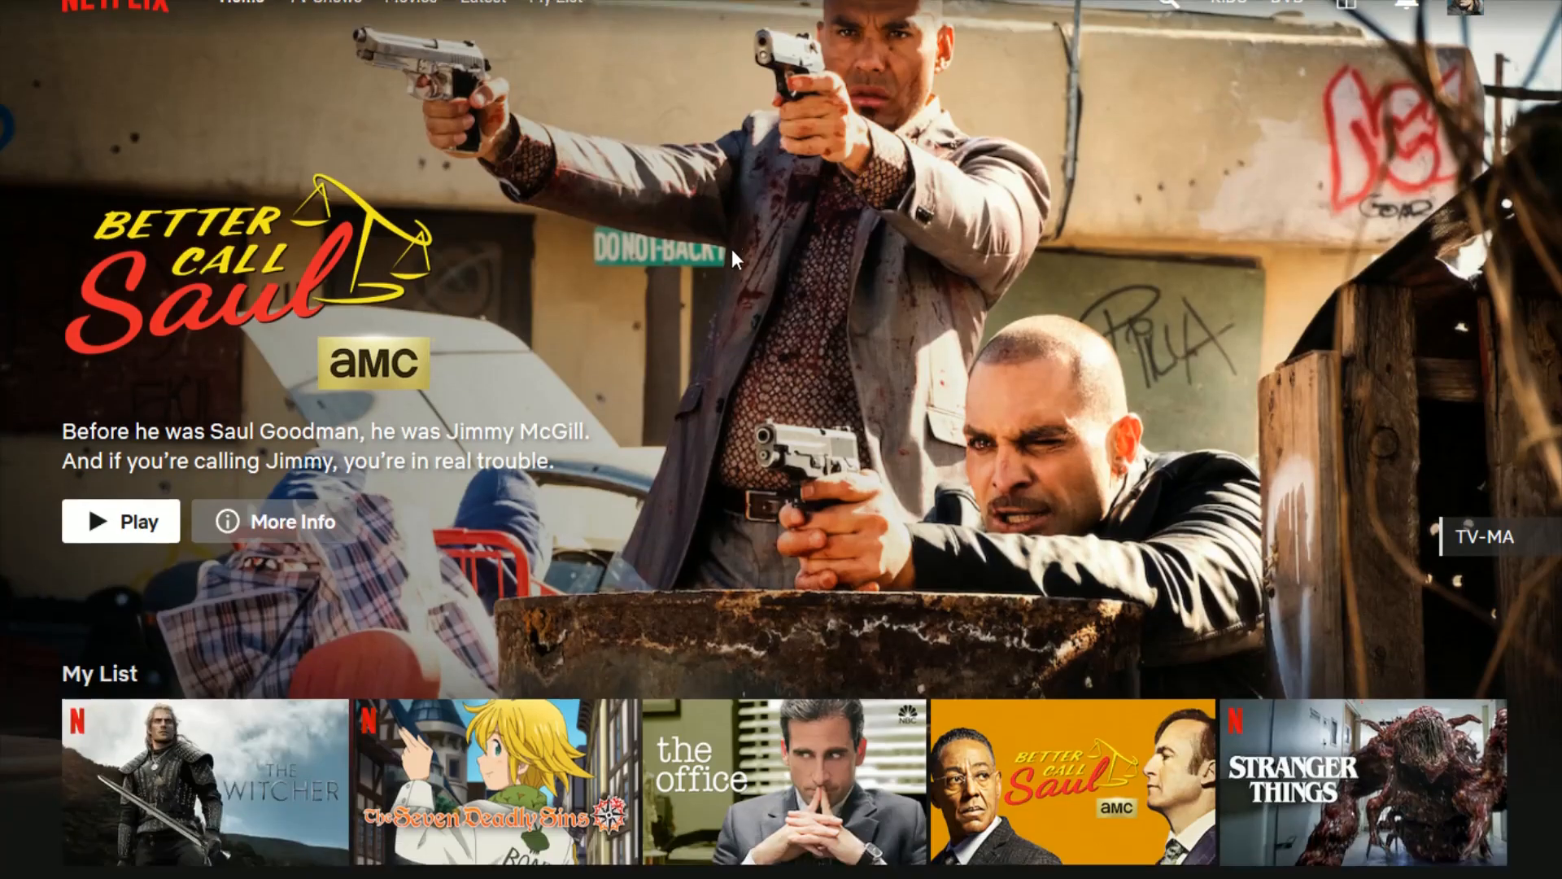
Scroll the home page to the My List row showing The Witcher first
scroll(down, 3)
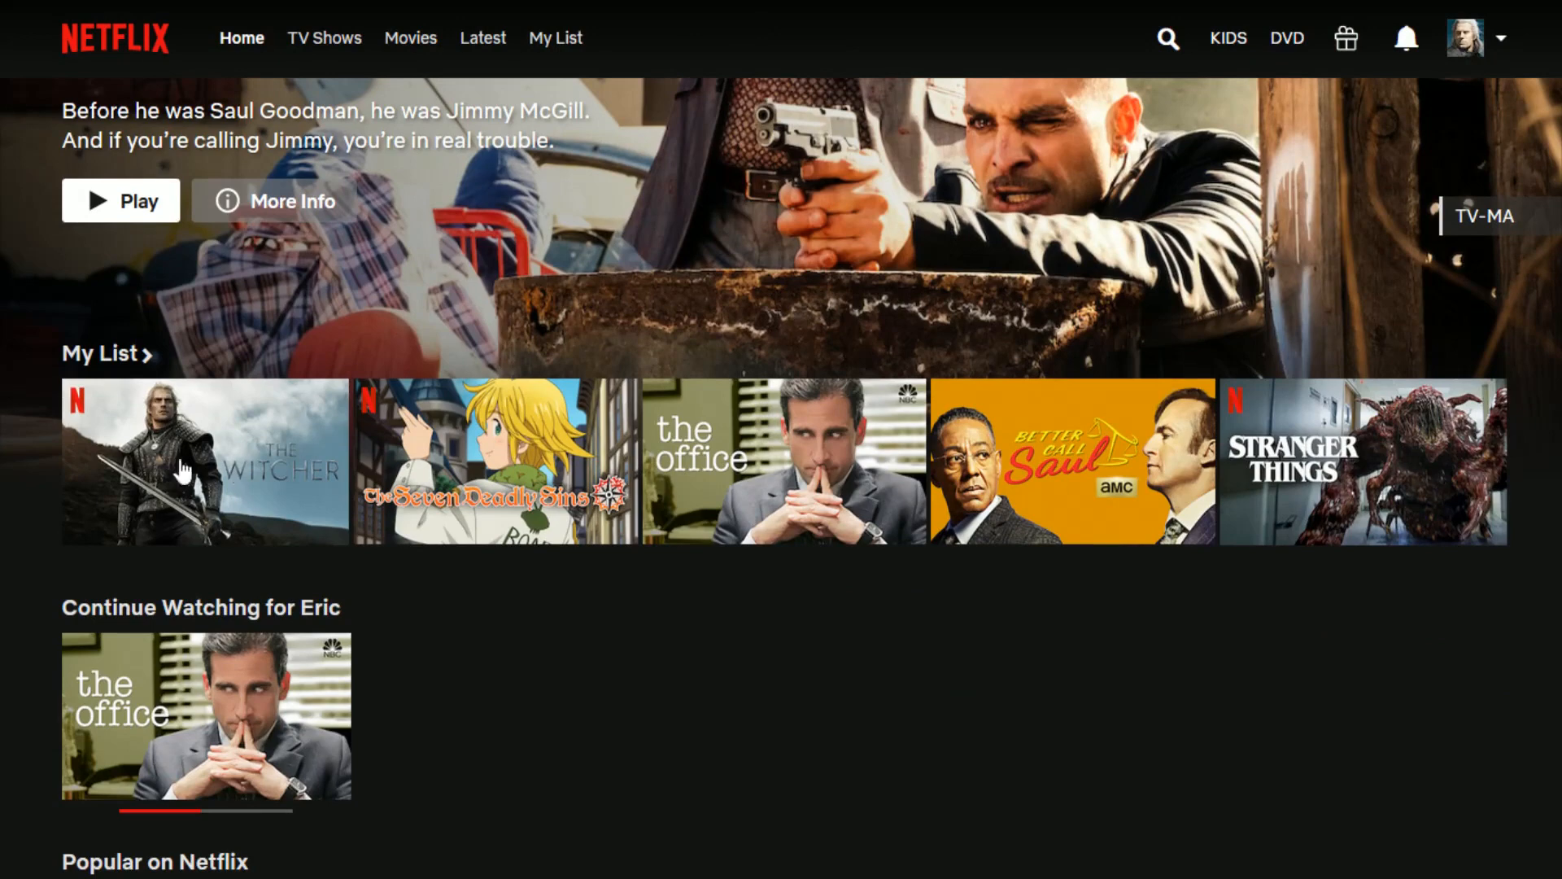
mouse_move(879, 218)
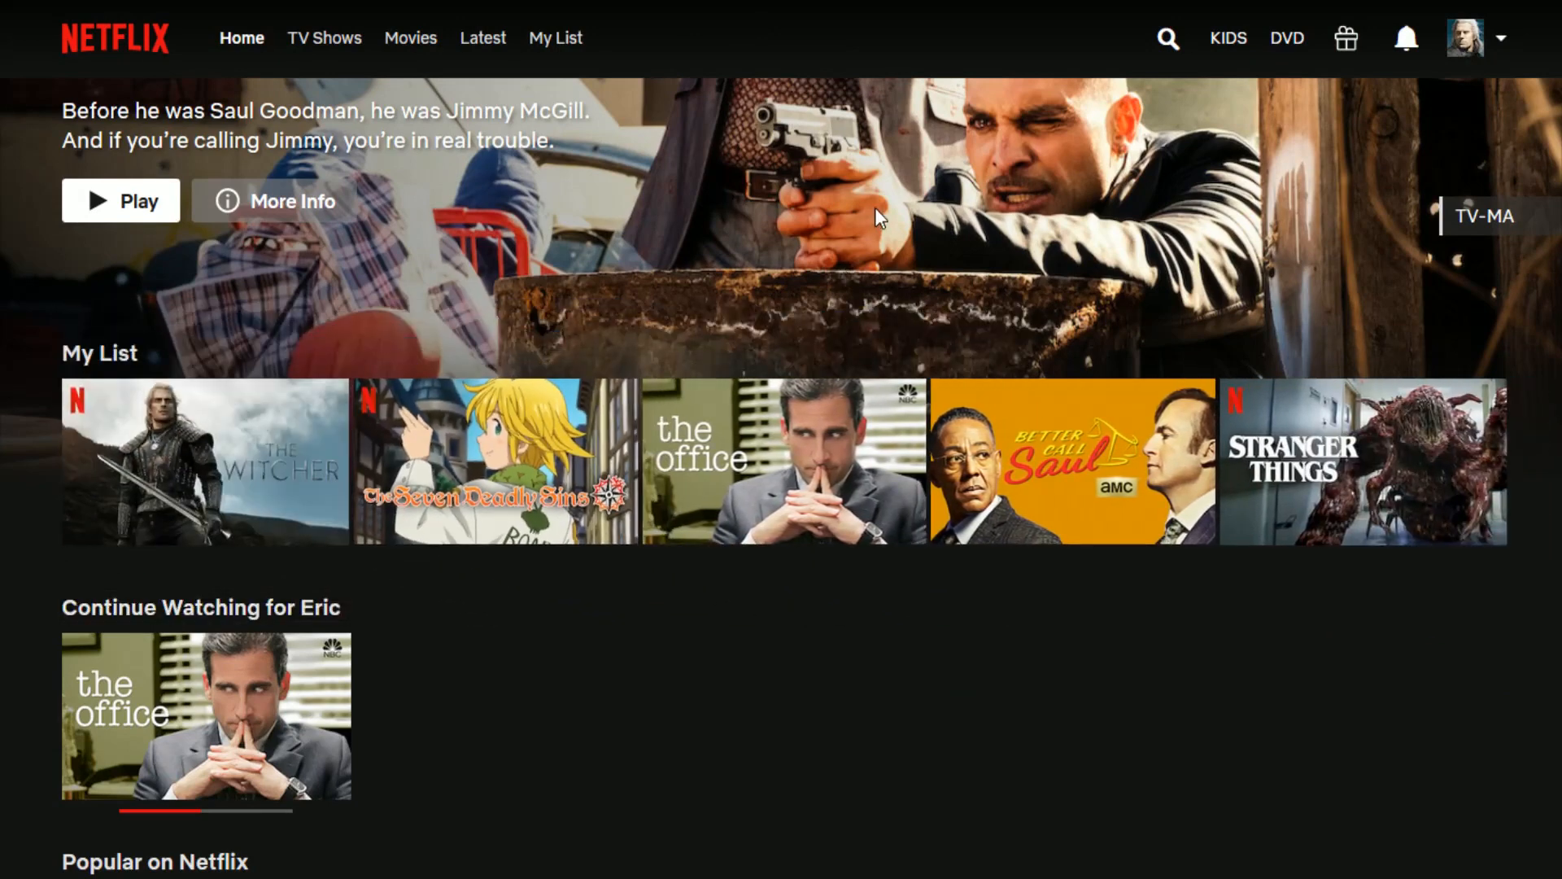
mouse_move(446, 163)
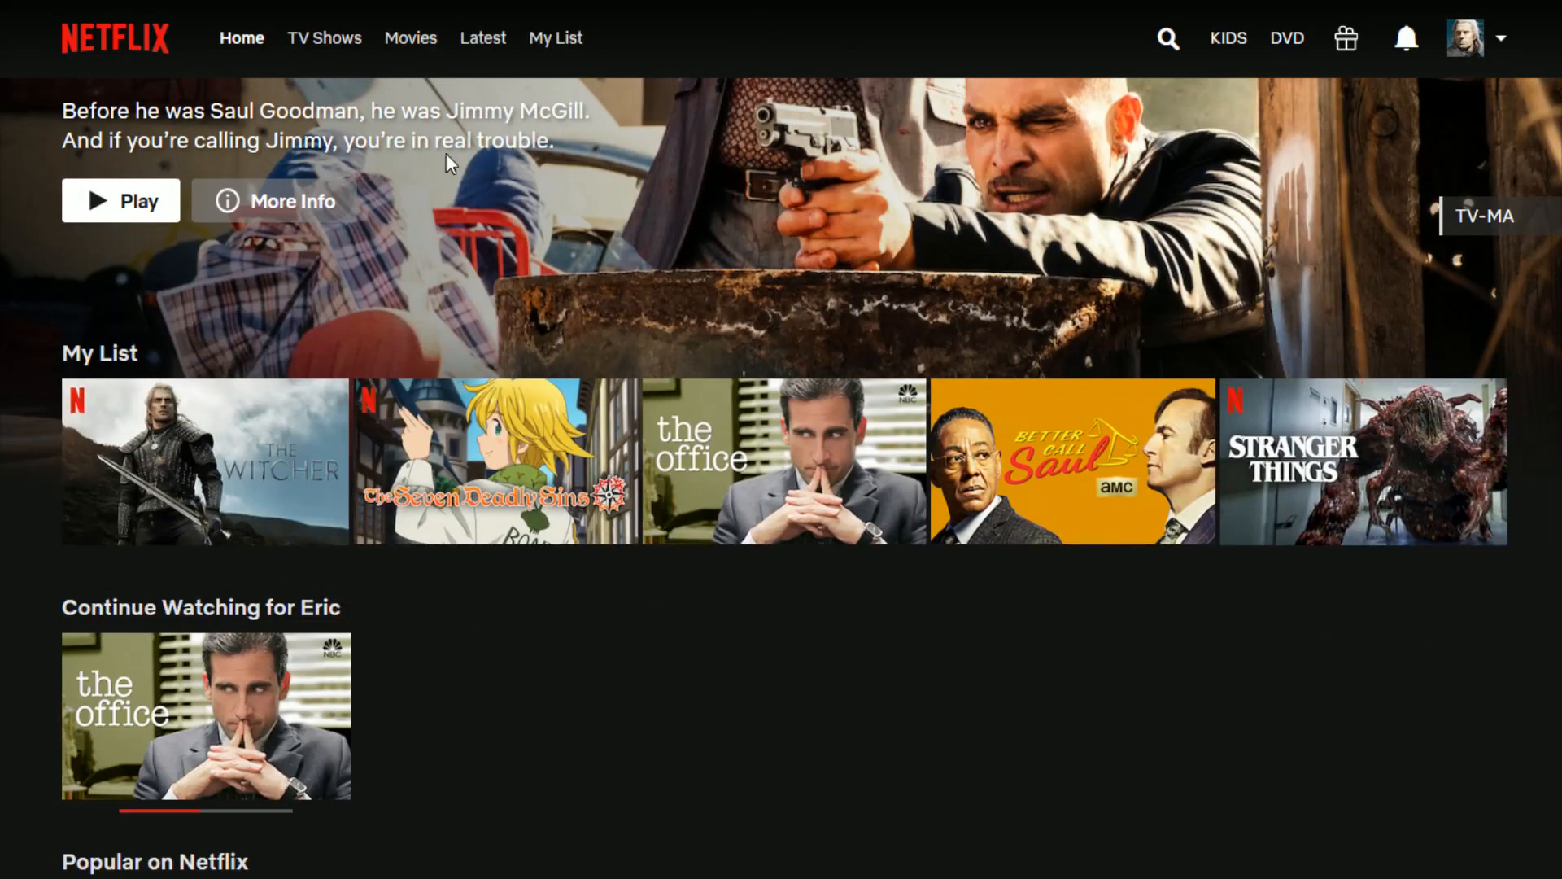
mouse_move(267, 294)
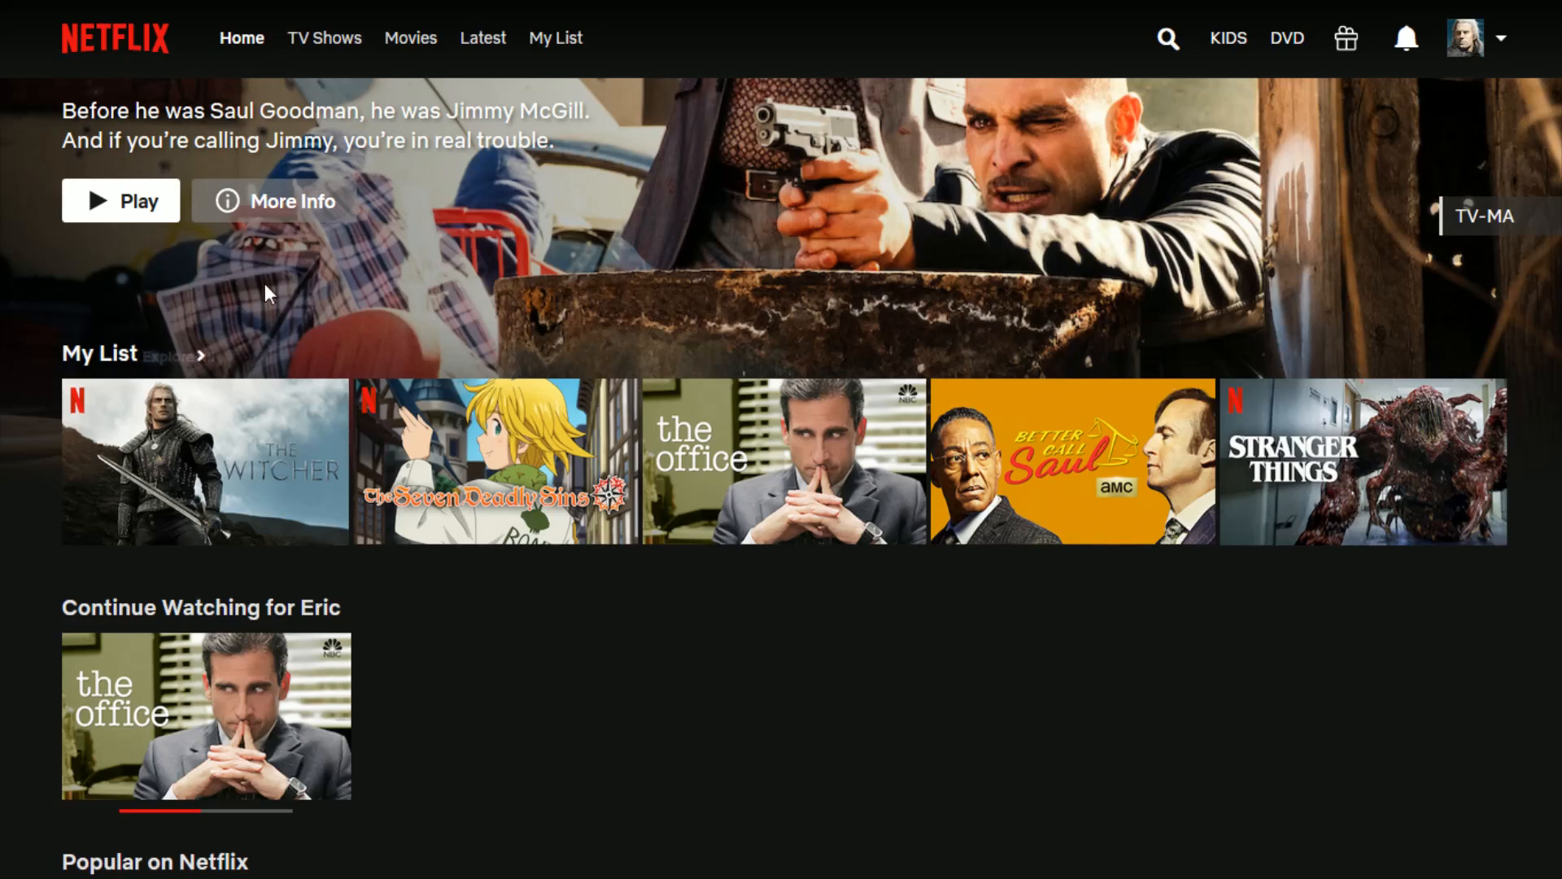
mouse_move(98, 354)
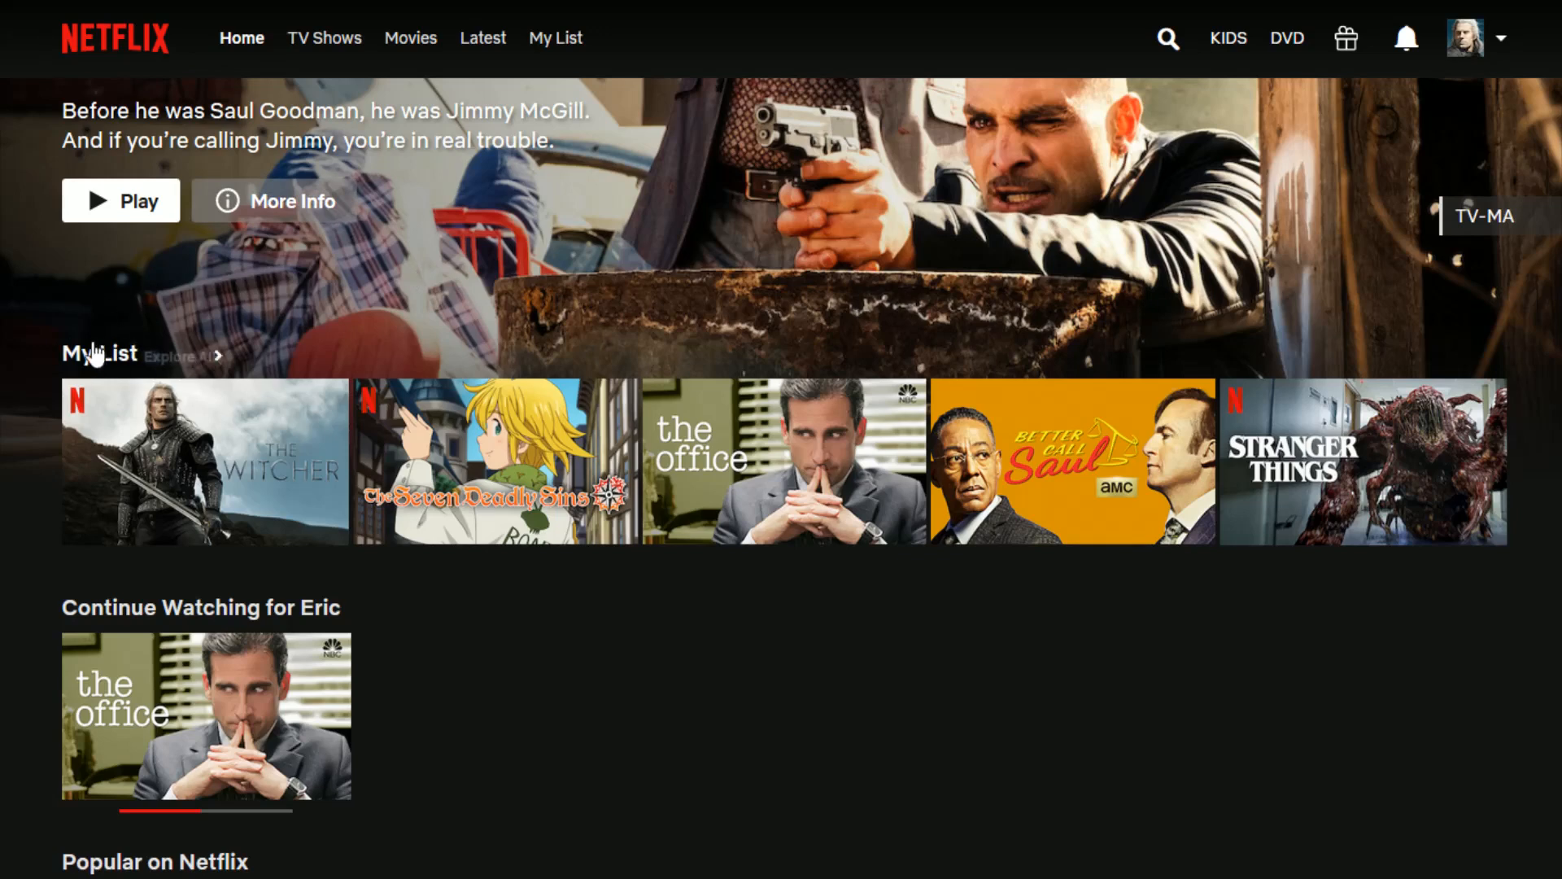
mouse_move(638, 287)
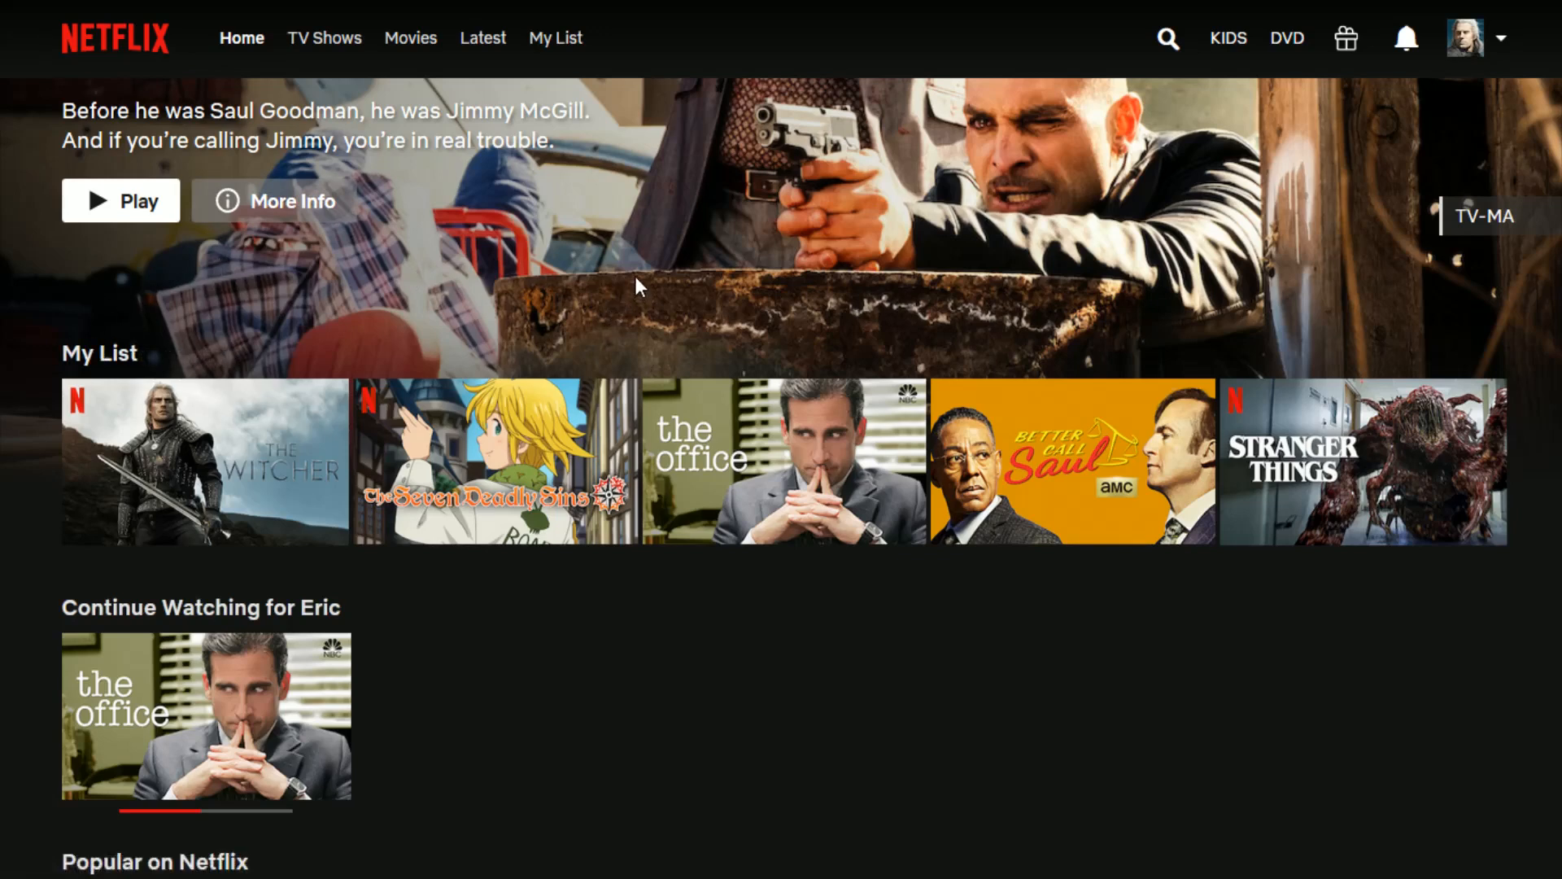
mouse_move(656, 271)
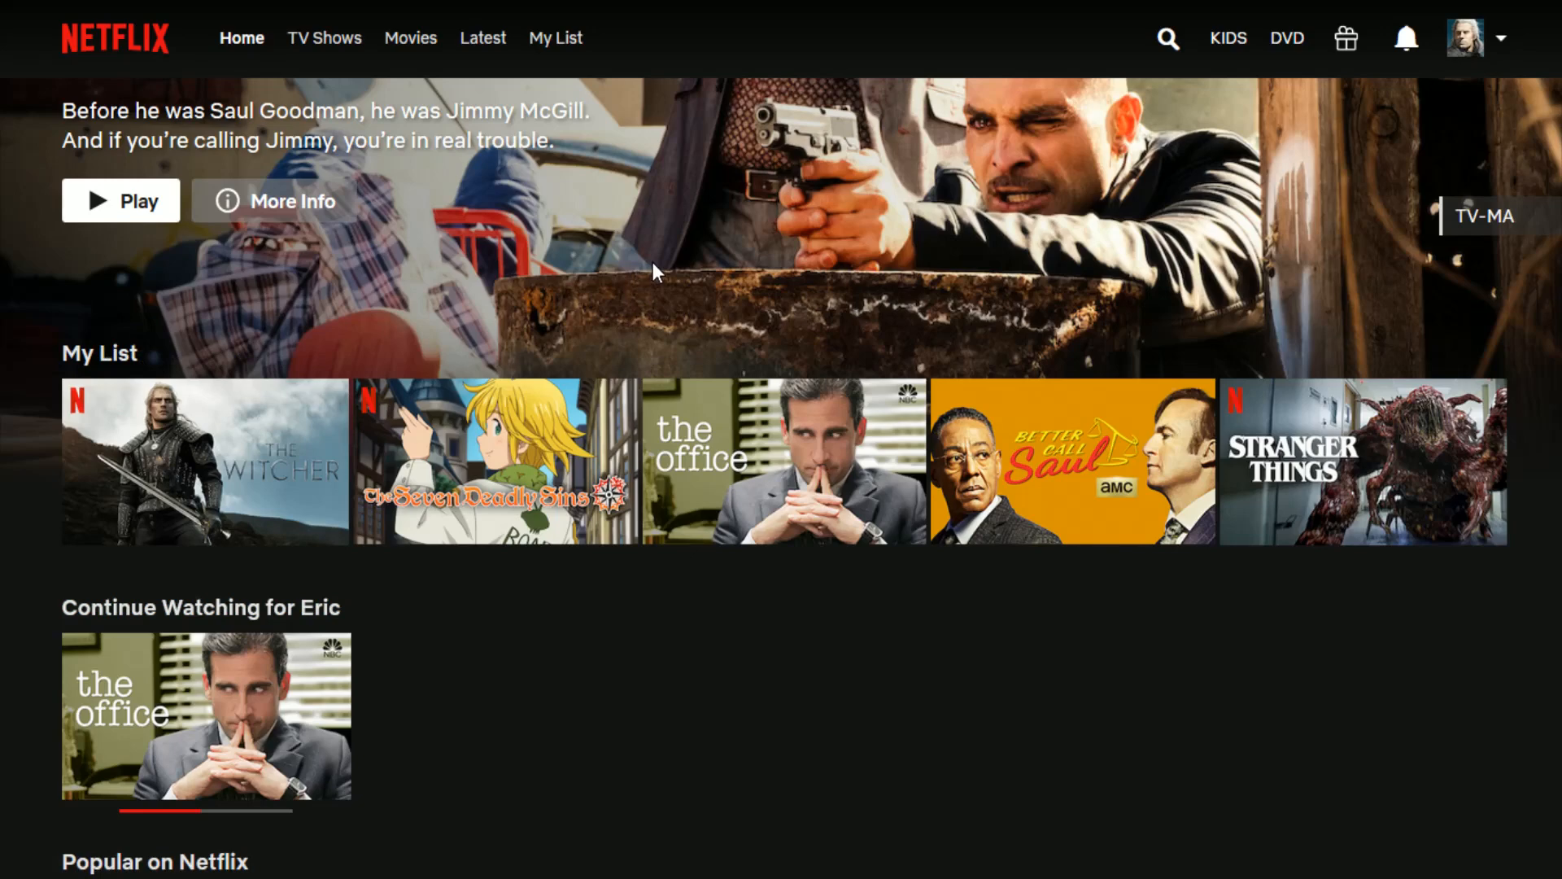
mouse_move(775, 179)
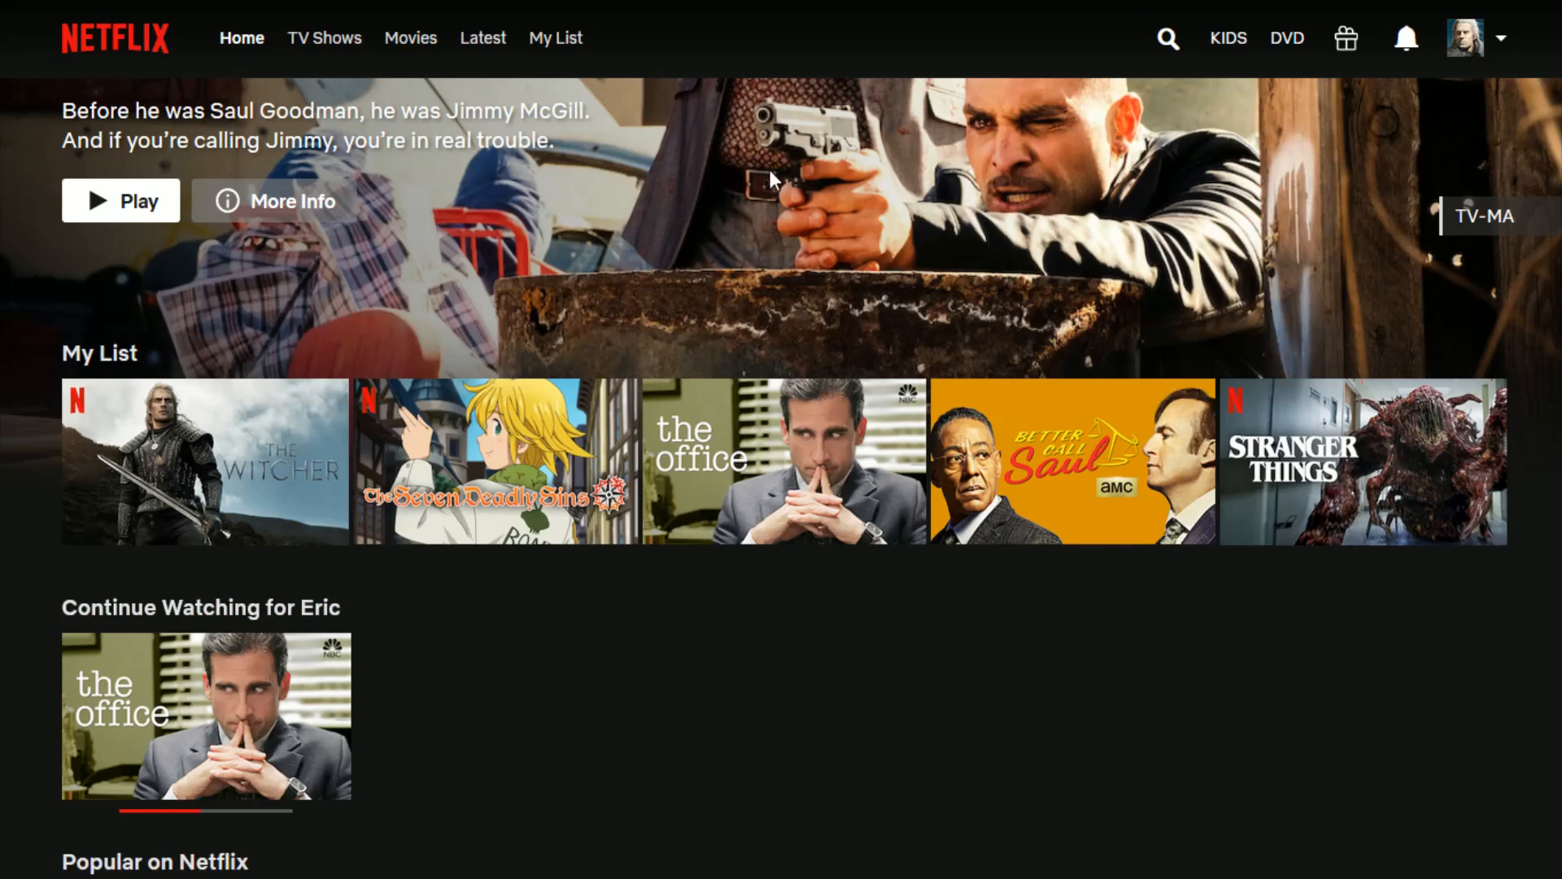